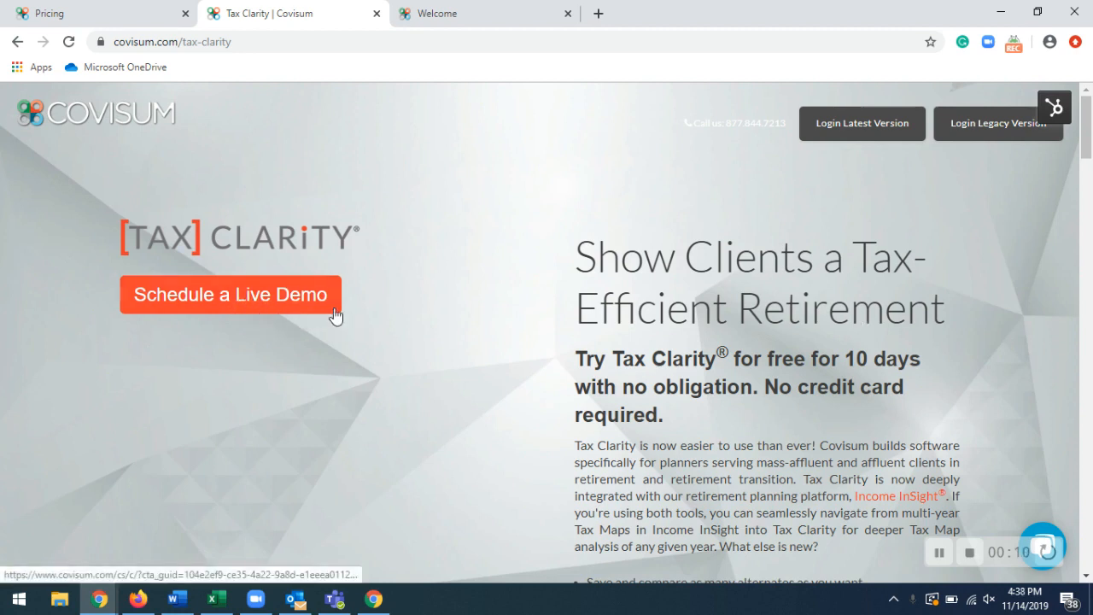
mouse_move(1077, 145)
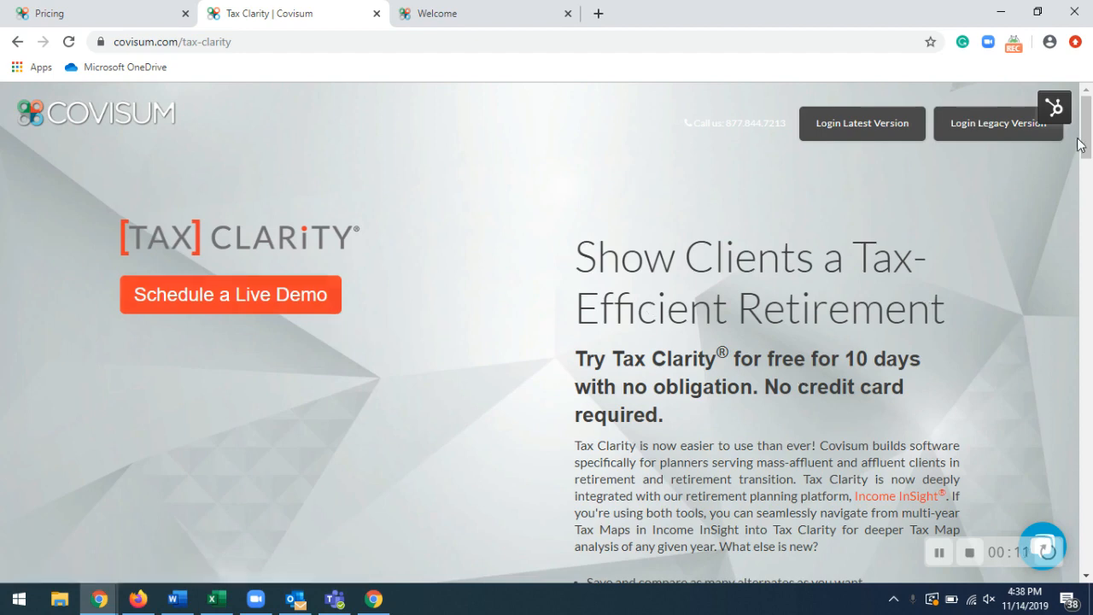
Browse the client list and begin adding a new client
scroll(down, 3)
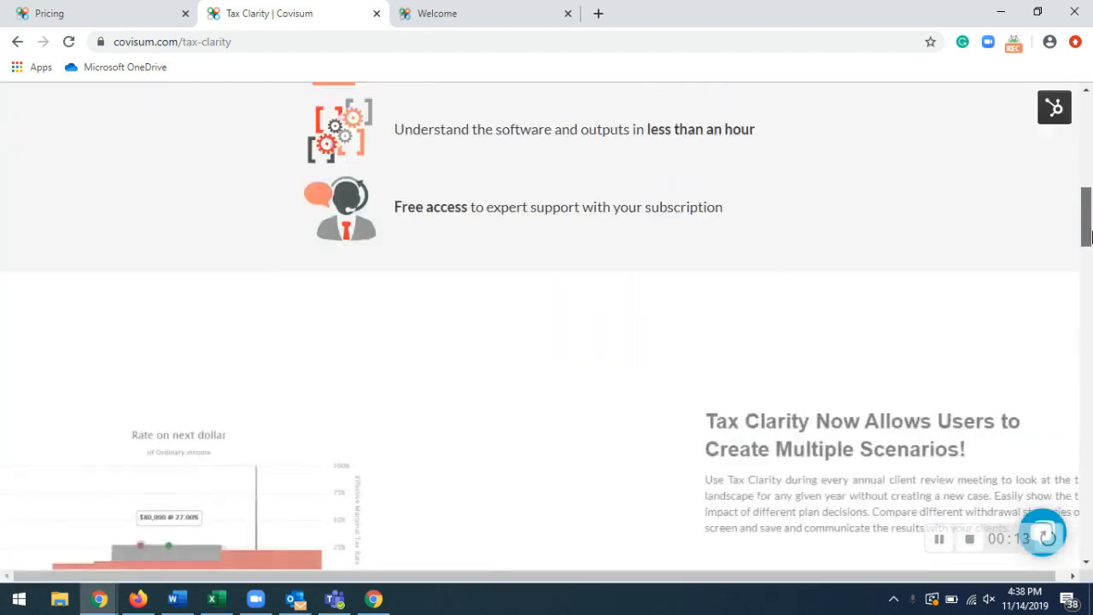
scroll(down, 3)
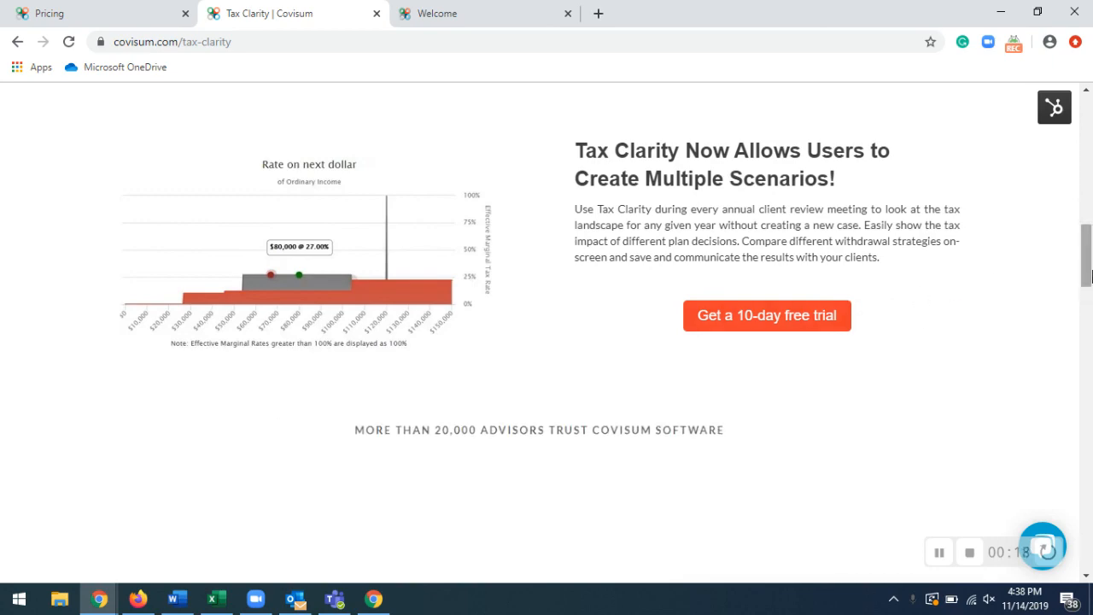
scroll(up, 3)
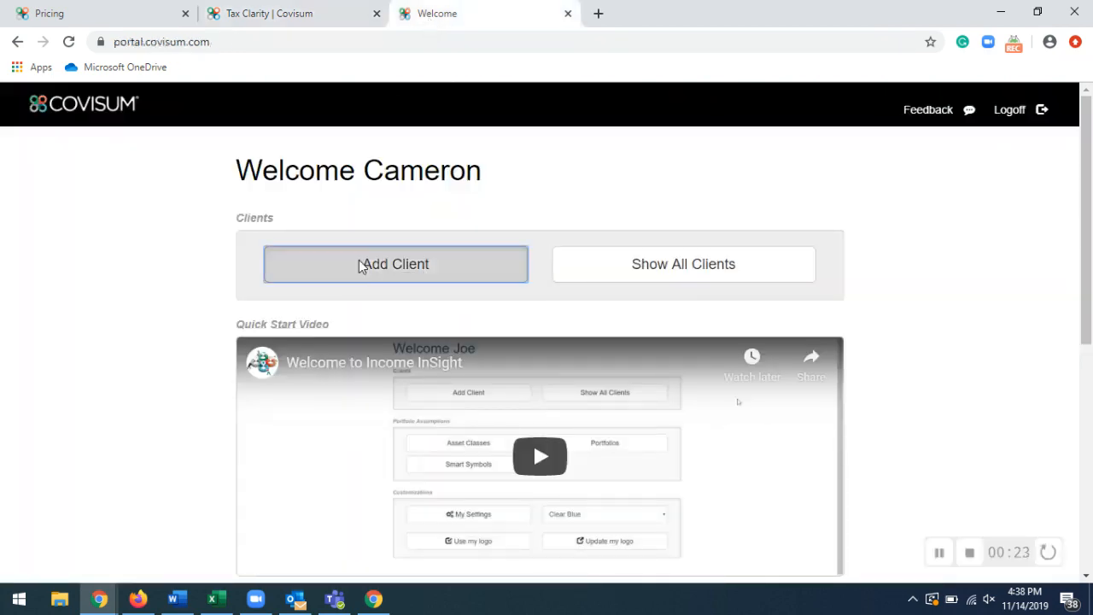
click(394, 264)
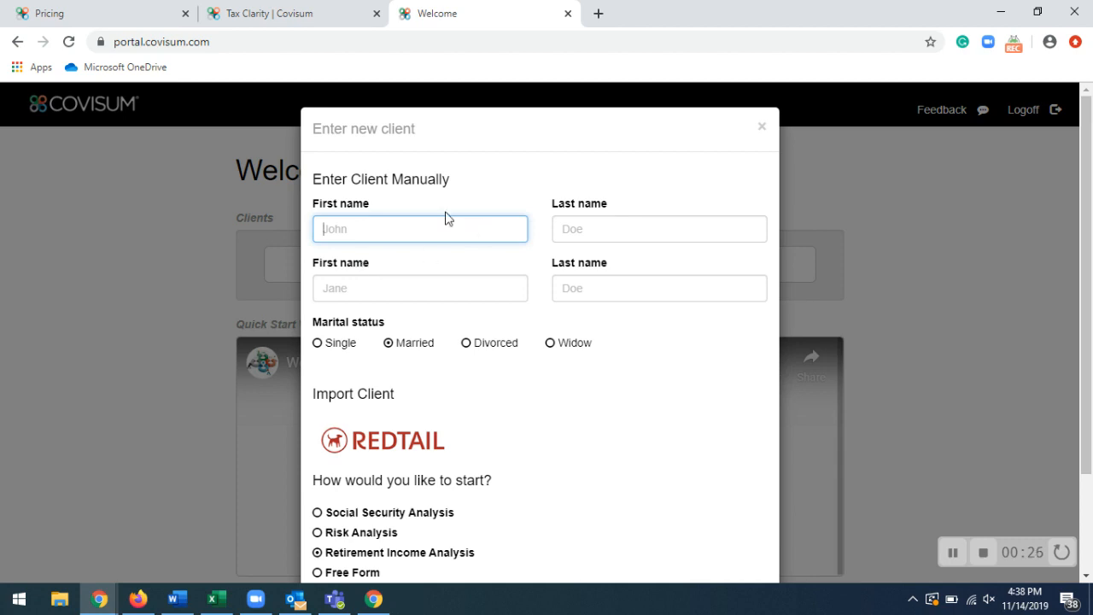
mouse_move(474, 369)
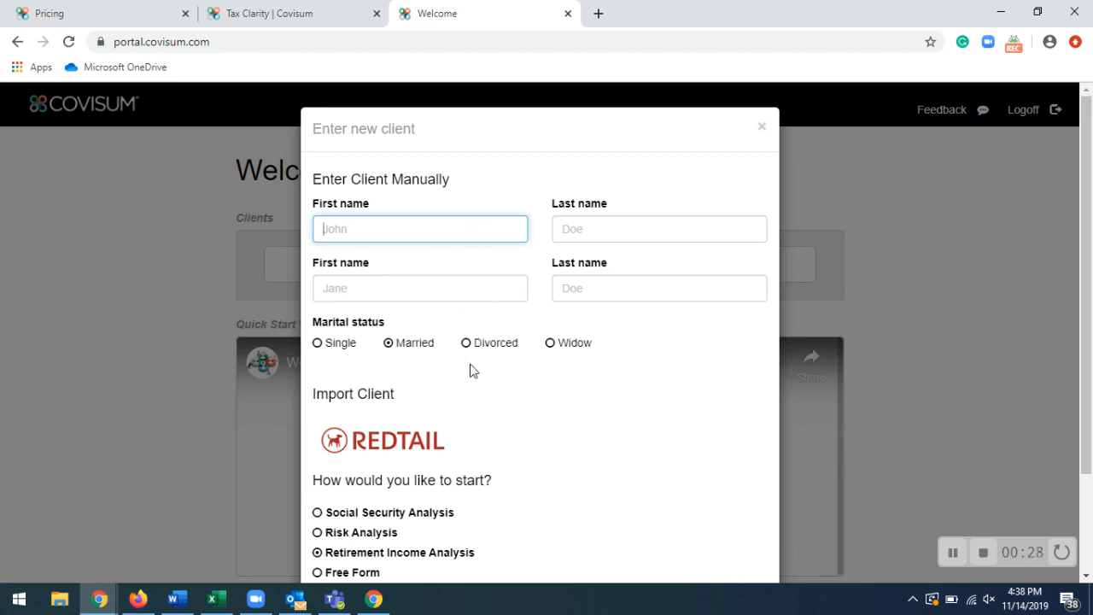
mouse_move(469, 450)
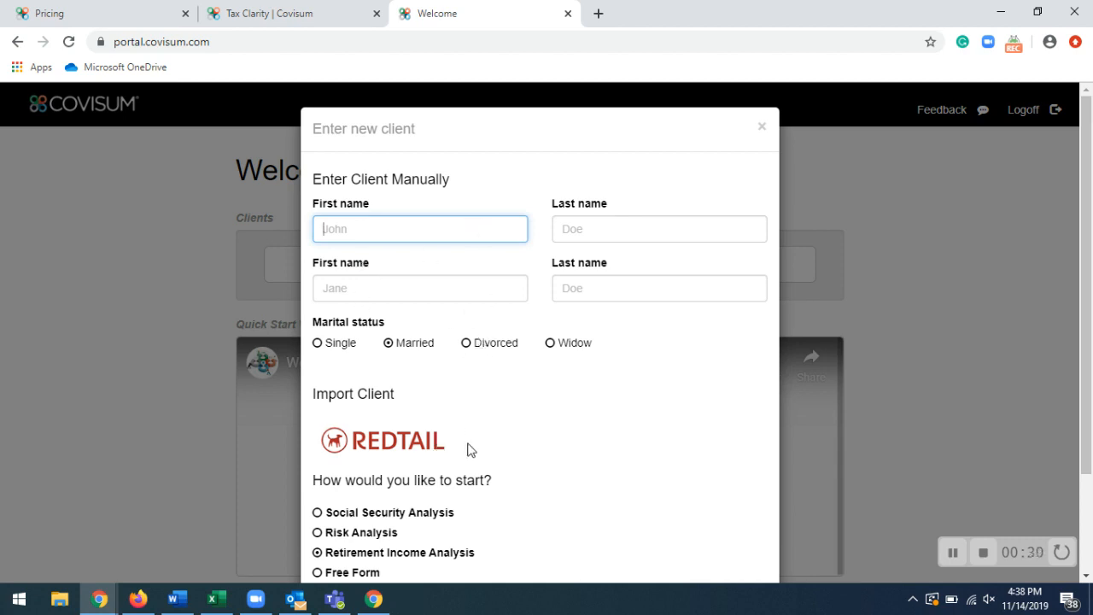
scroll(down, 3)
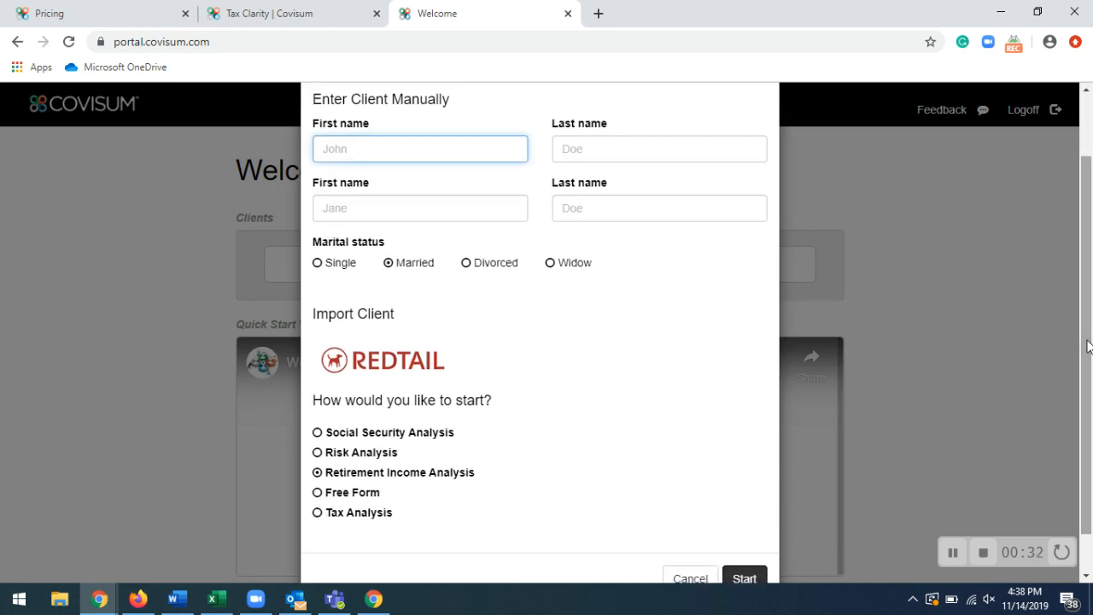
mouse_move(538, 499)
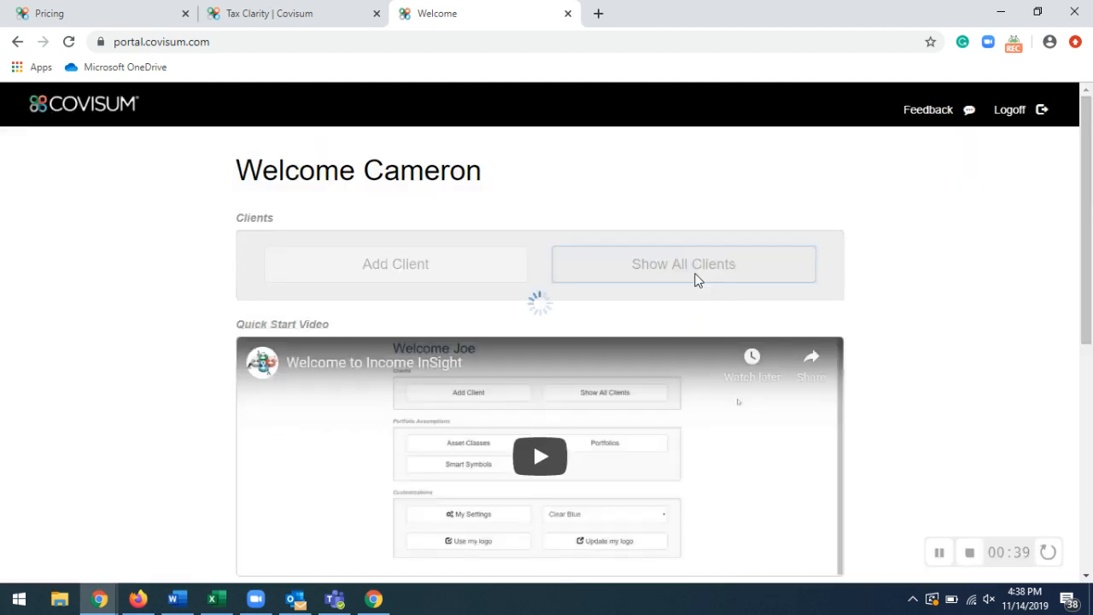
click(683, 264)
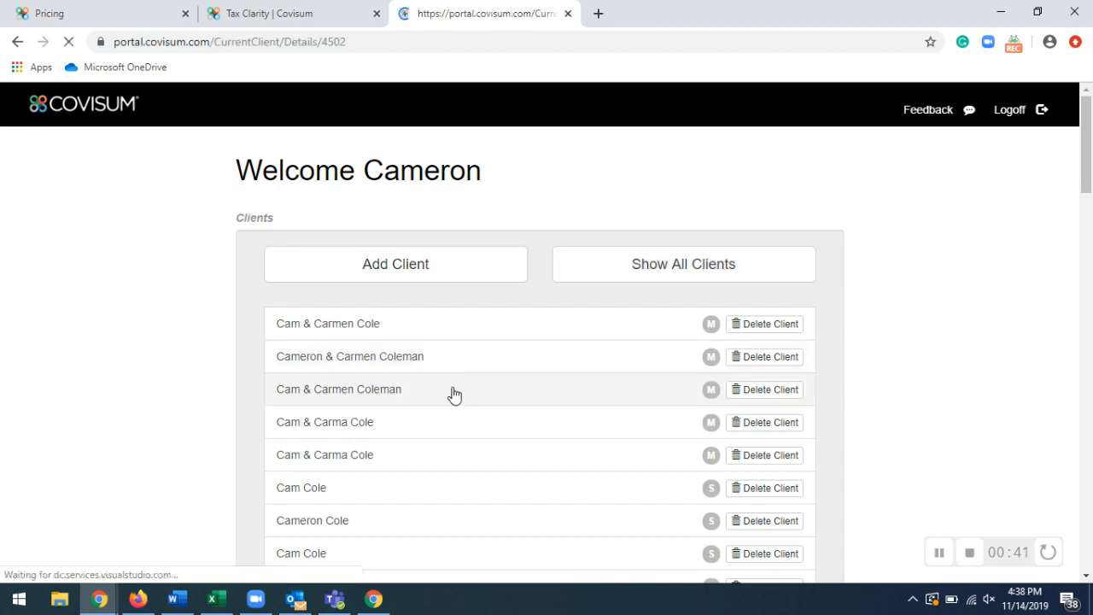
click(338, 388)
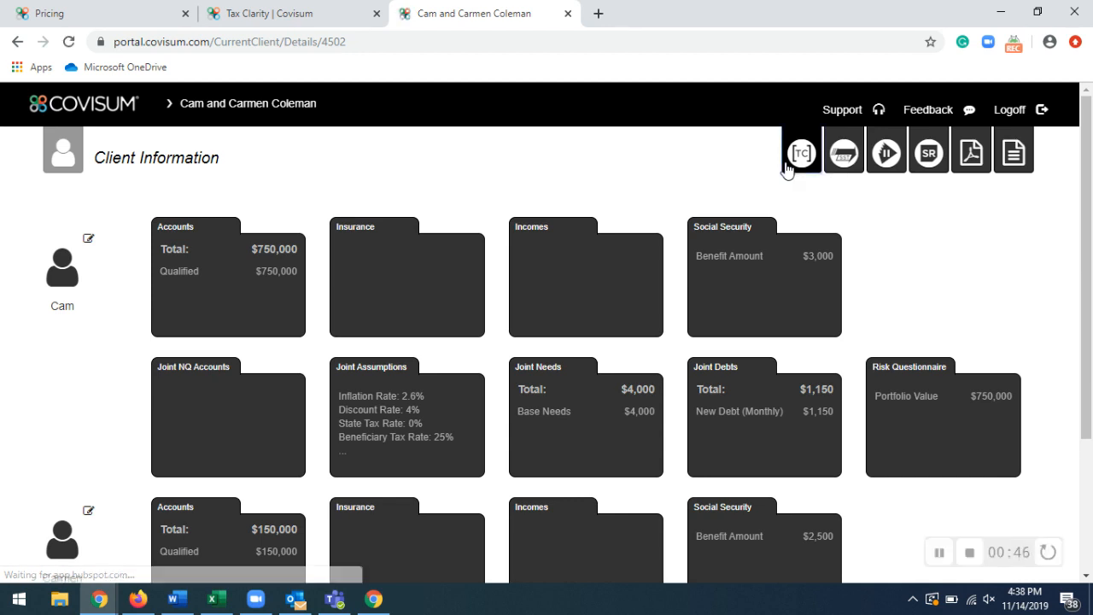
click(800, 151)
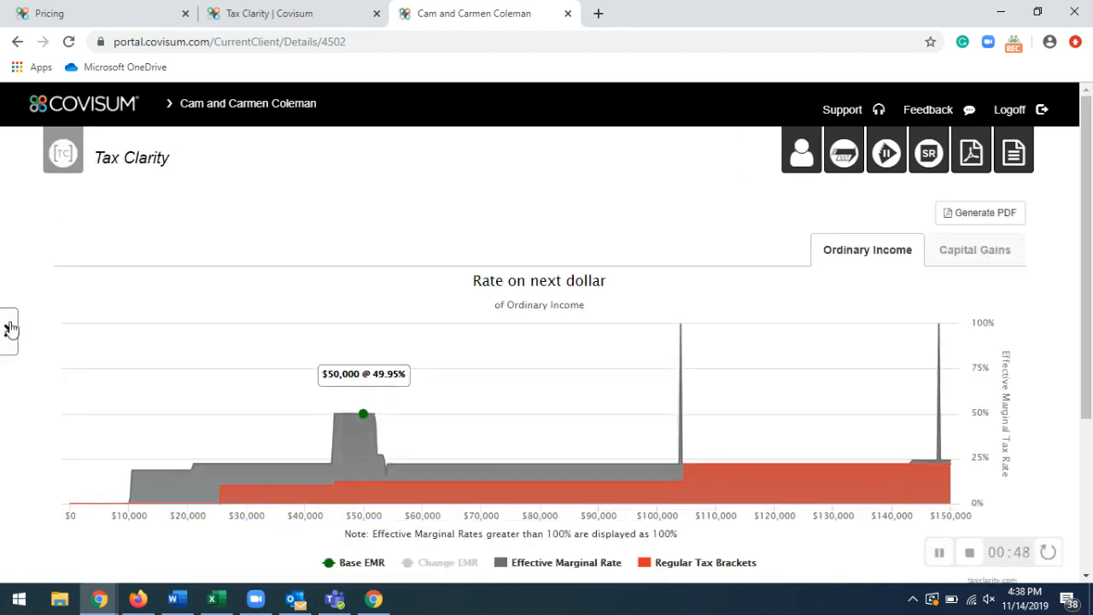
click(10, 327)
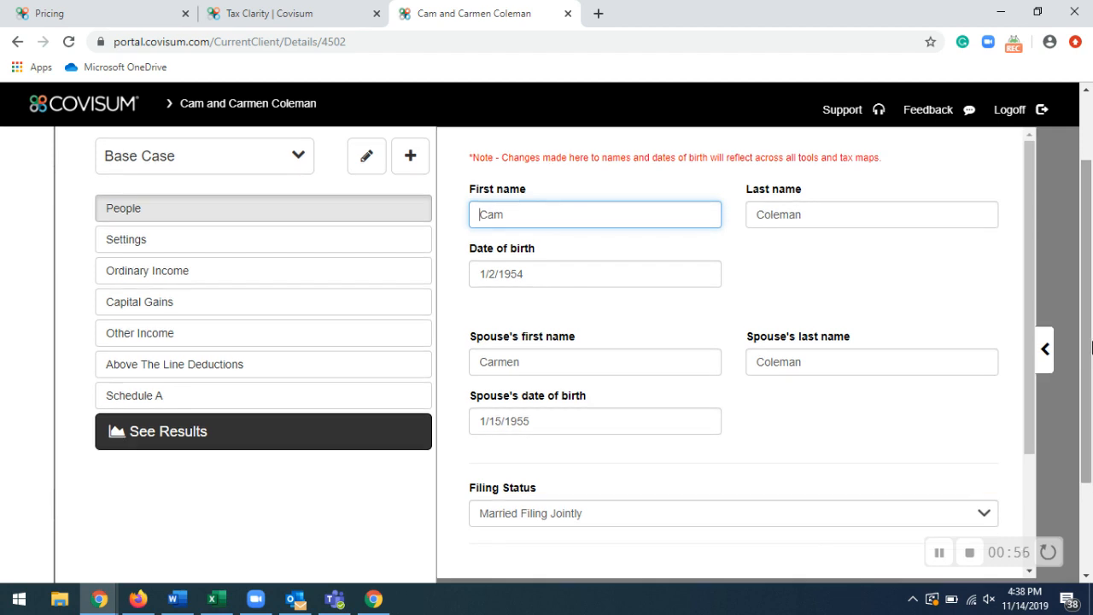
mouse_move(945, 303)
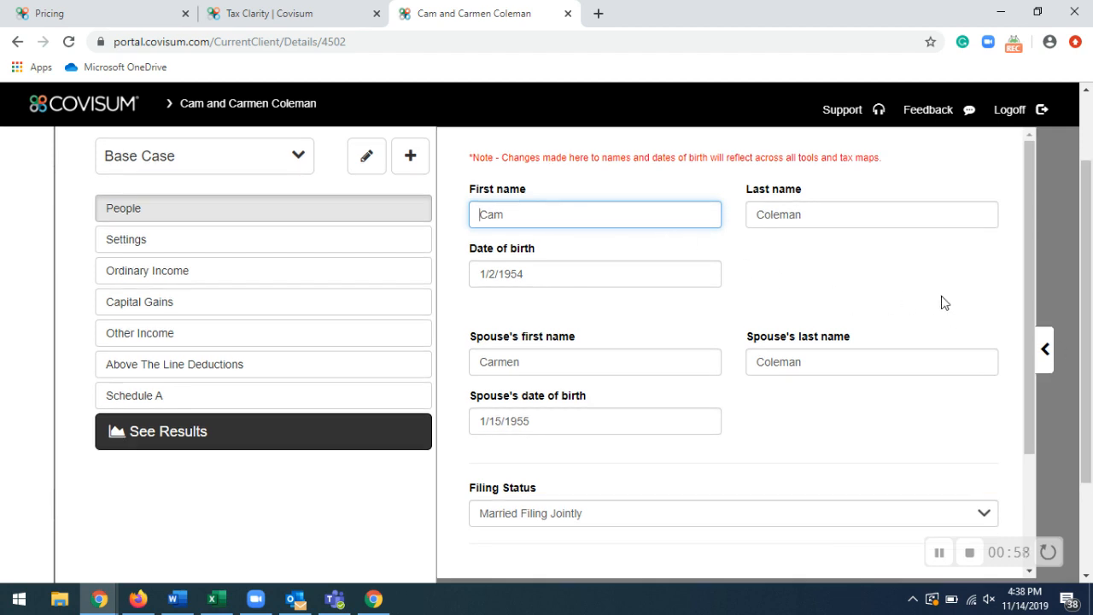
Scroll through both spouses' People details in the Base Case inputs
scroll(down, 3)
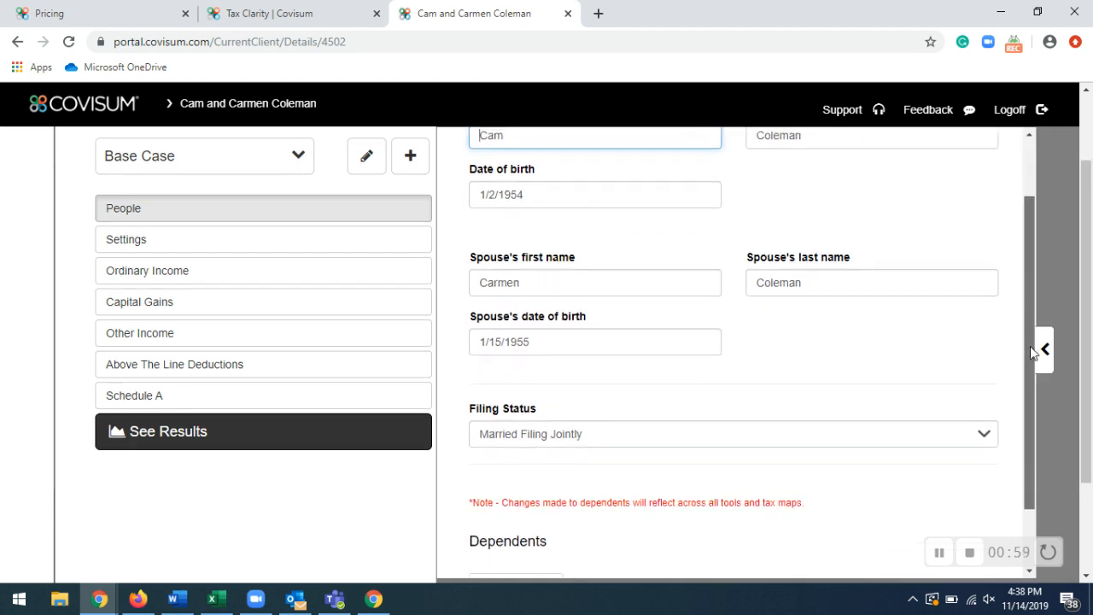
scroll(up, 3)
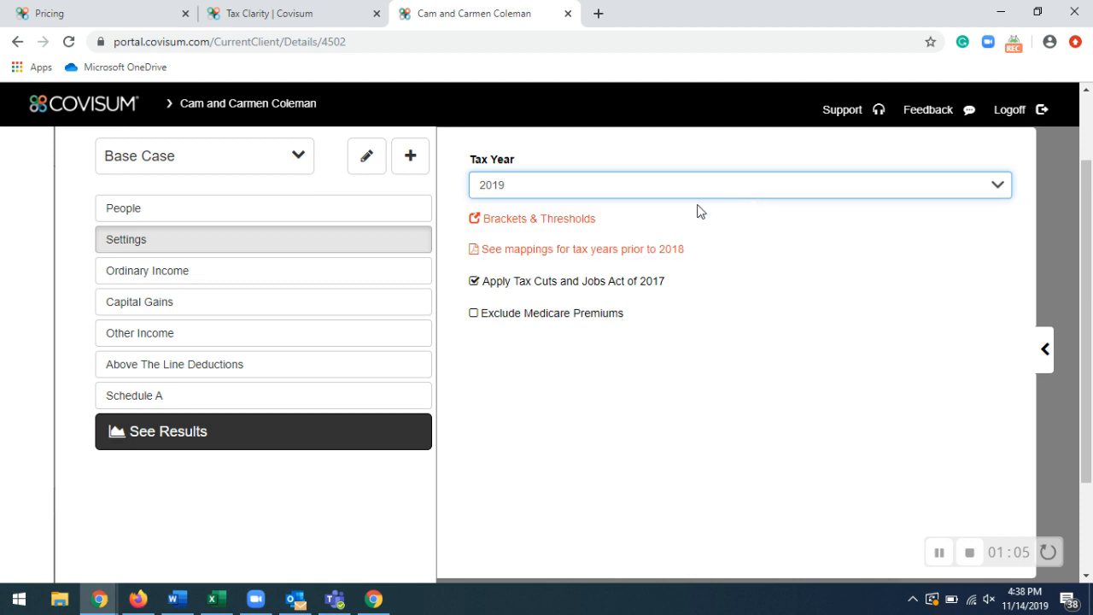
mouse_move(621, 287)
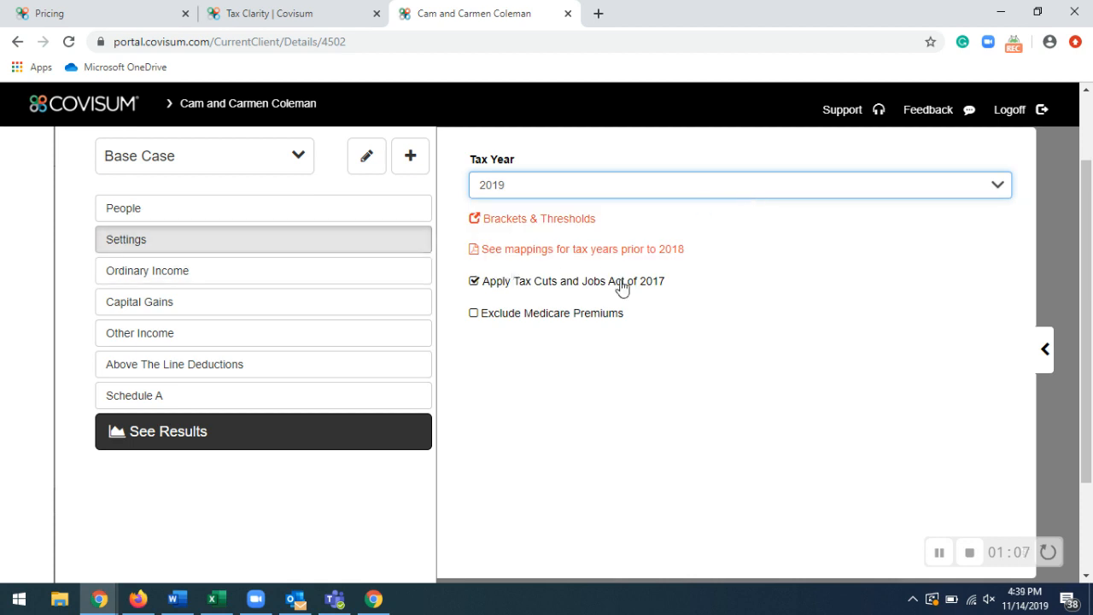
mouse_move(613, 282)
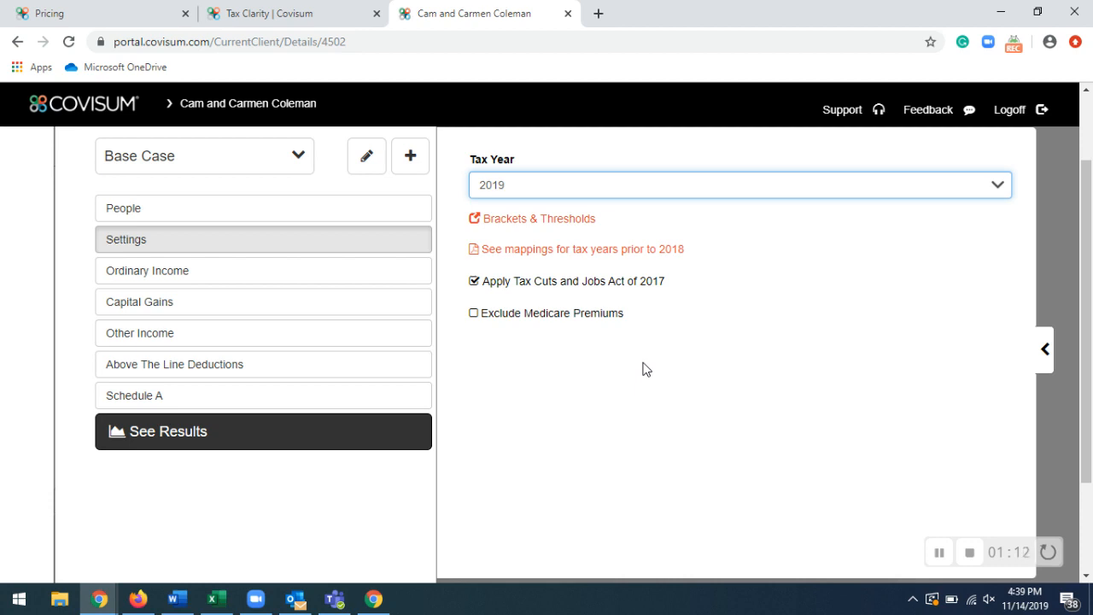
mouse_move(539, 353)
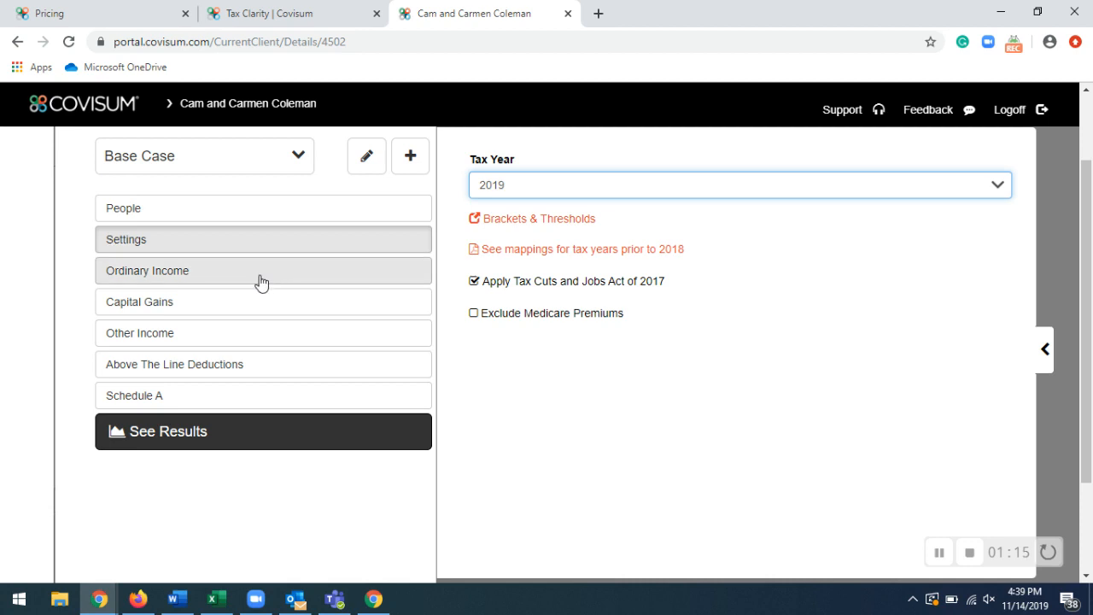
Show Base Case ordinary income: $10,000 earned income and $40,000 IRA distributions
click(147, 271)
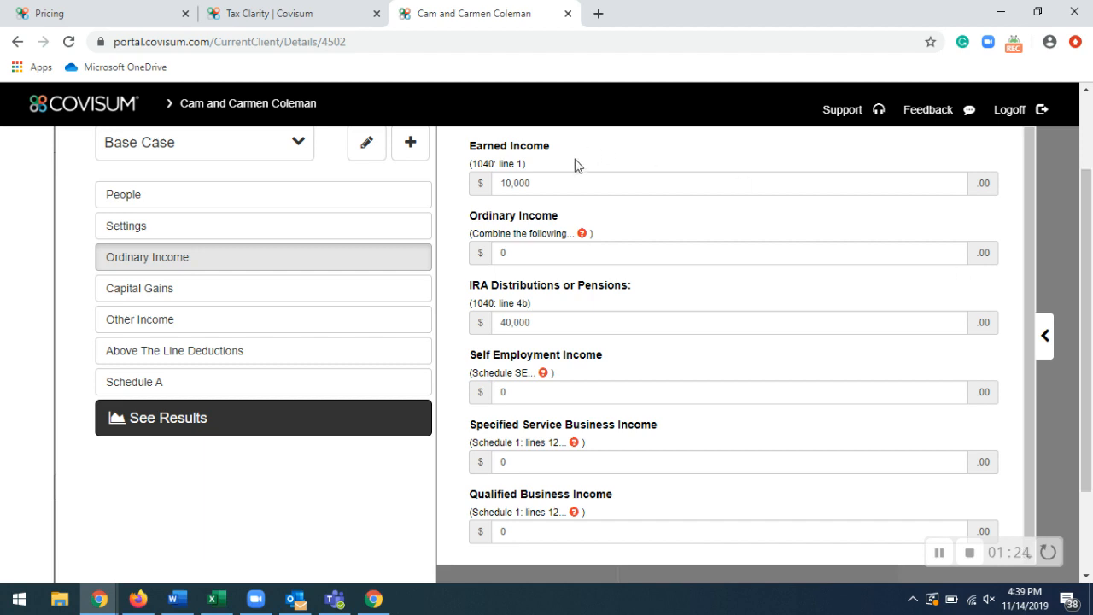
mouse_move(564, 311)
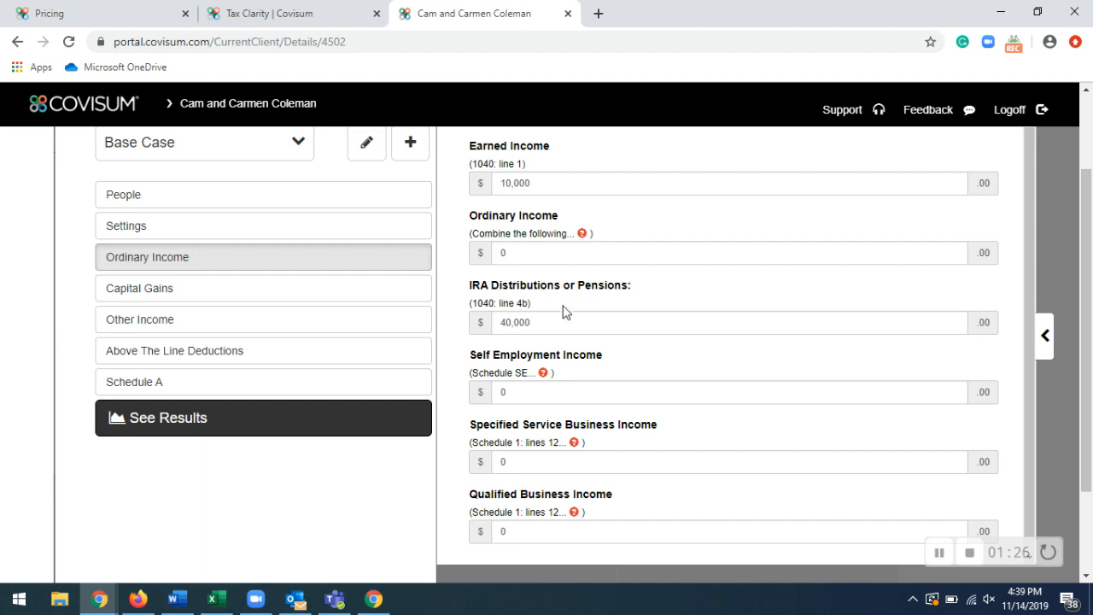
mouse_move(331, 320)
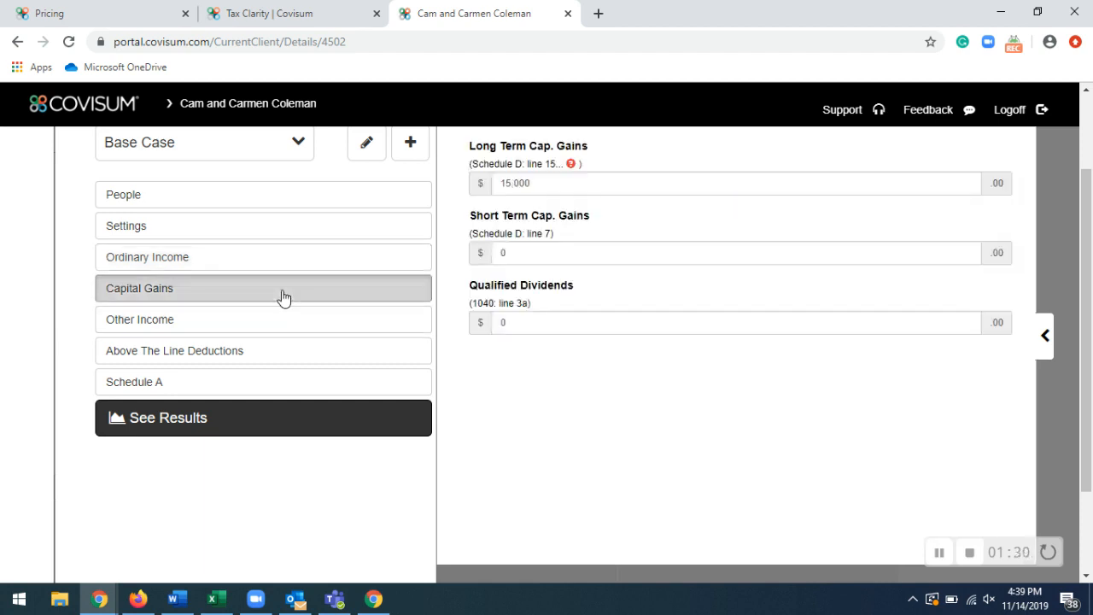
mouse_move(486, 216)
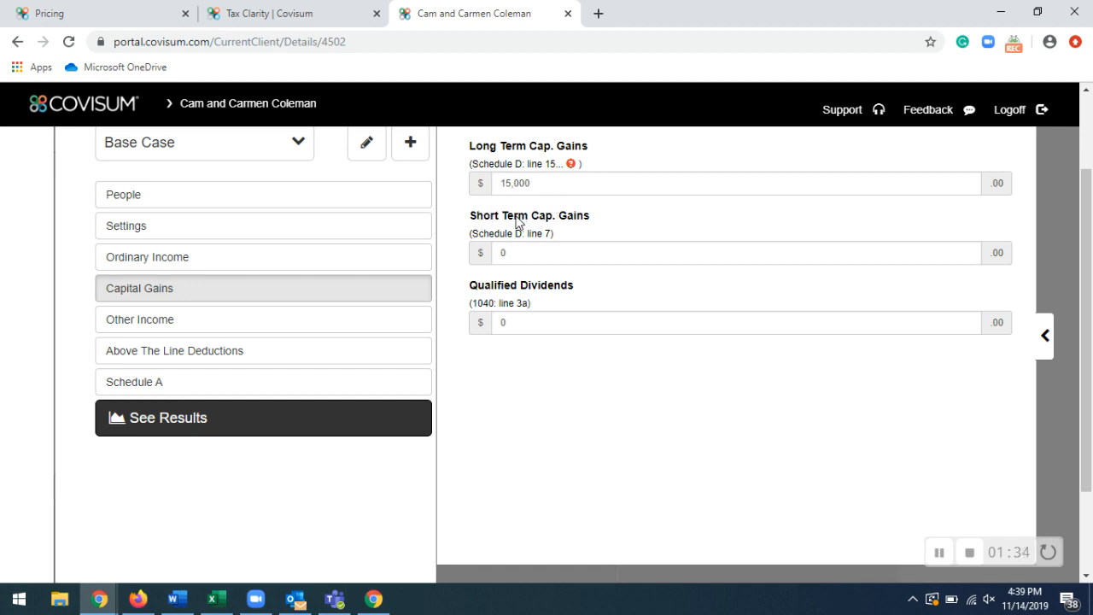
mouse_move(519, 211)
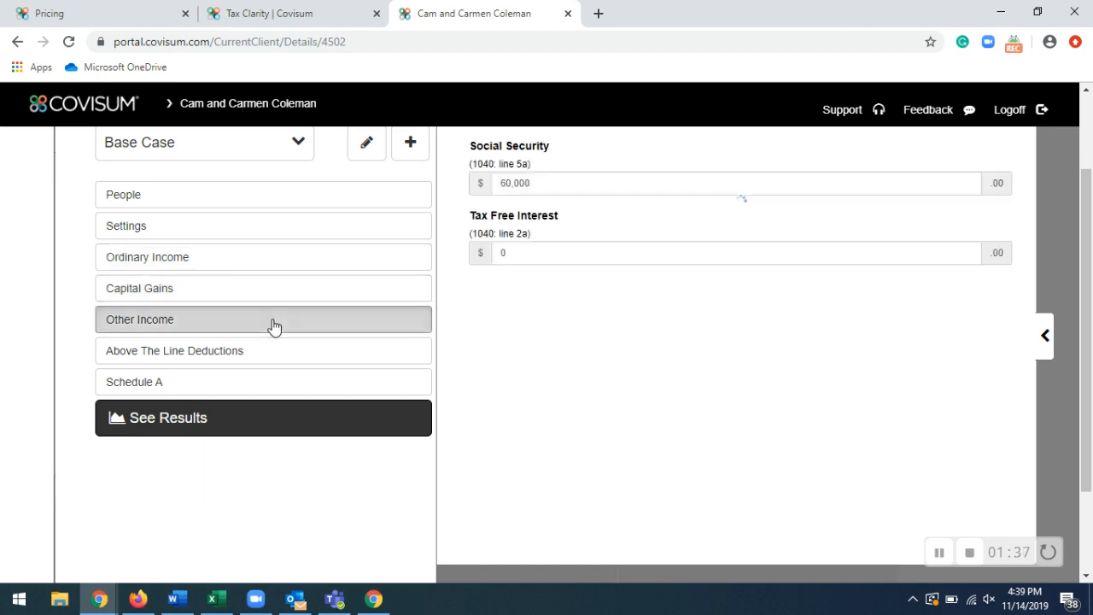
mouse_move(604, 327)
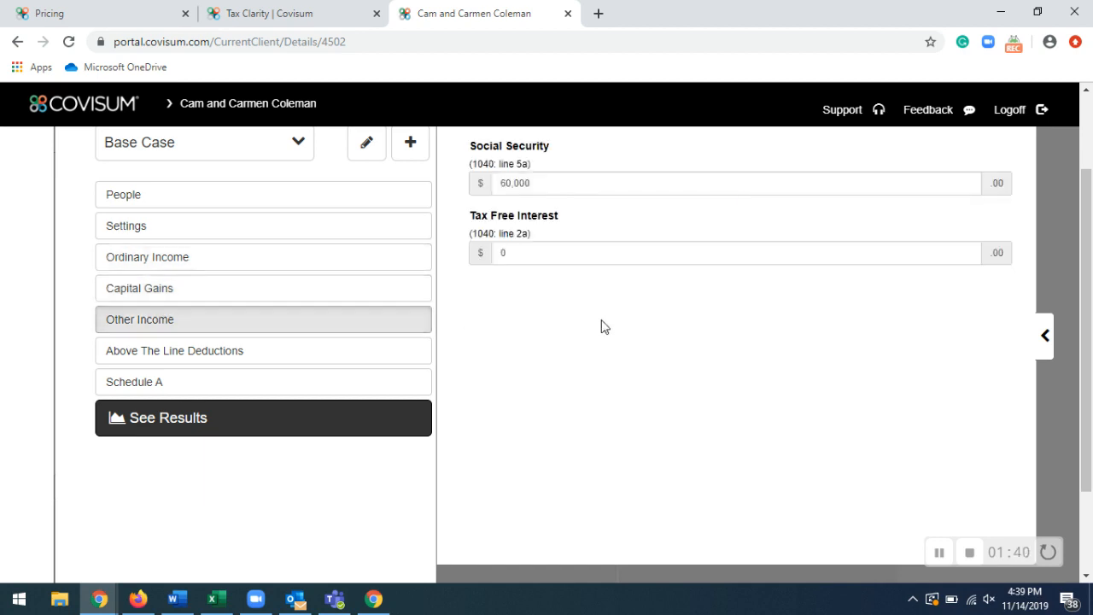
mouse_move(550, 322)
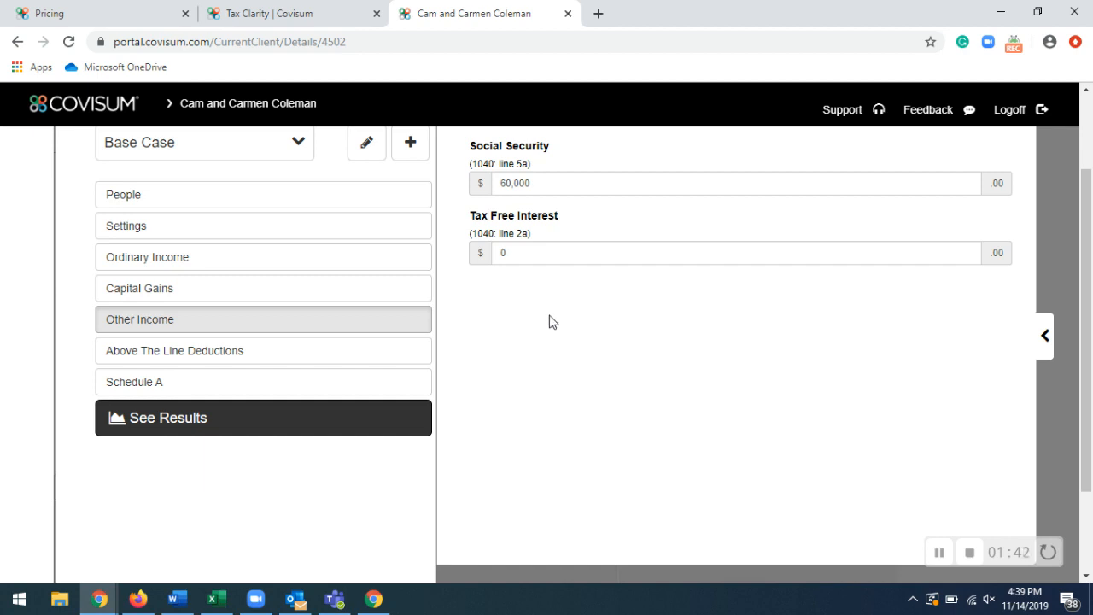
Show above-the-line deductions, then expand Gifts to Charity and Casualty and Theft Losses
click(174, 350)
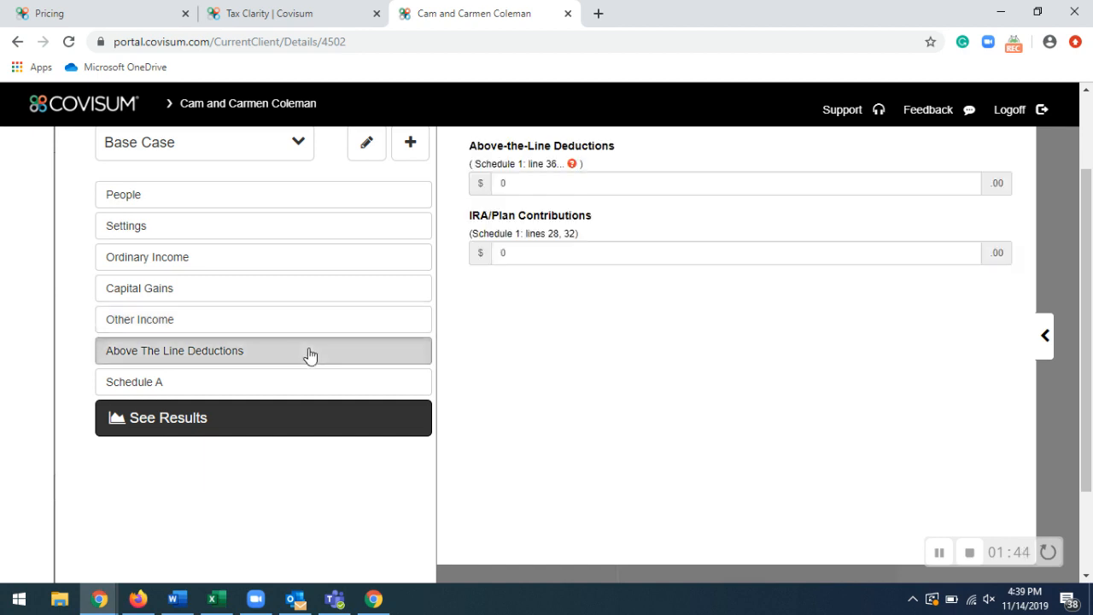
mouse_move(273, 382)
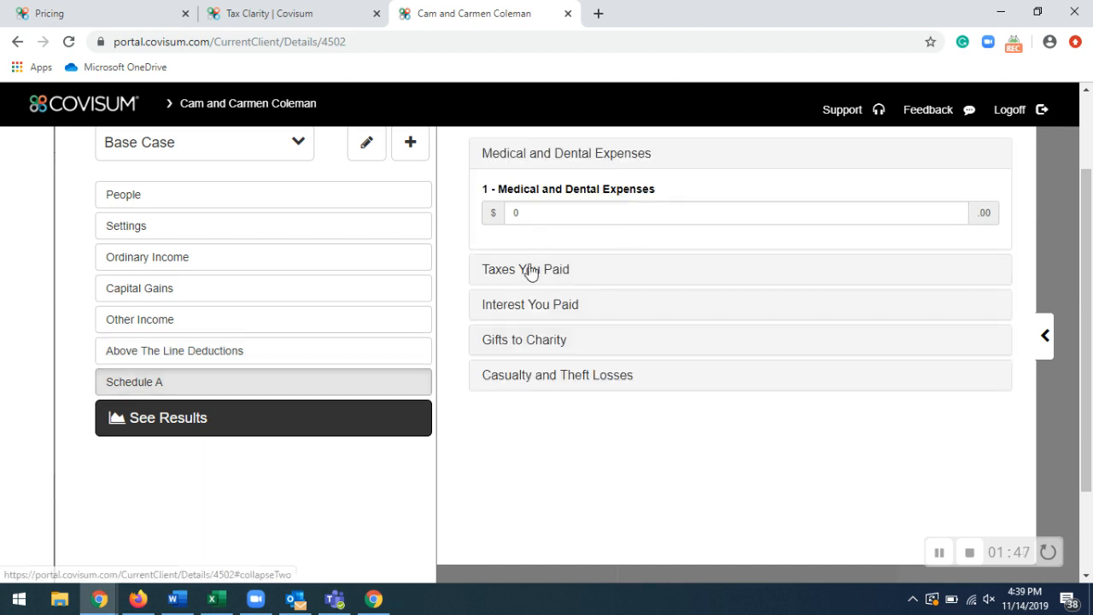
click(529, 304)
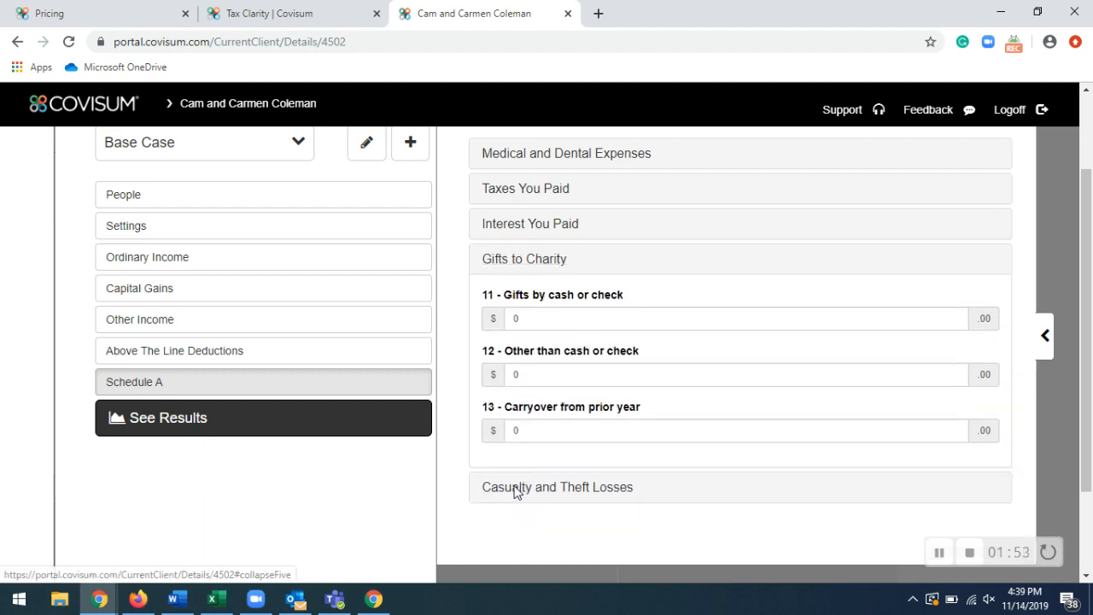
click(556, 487)
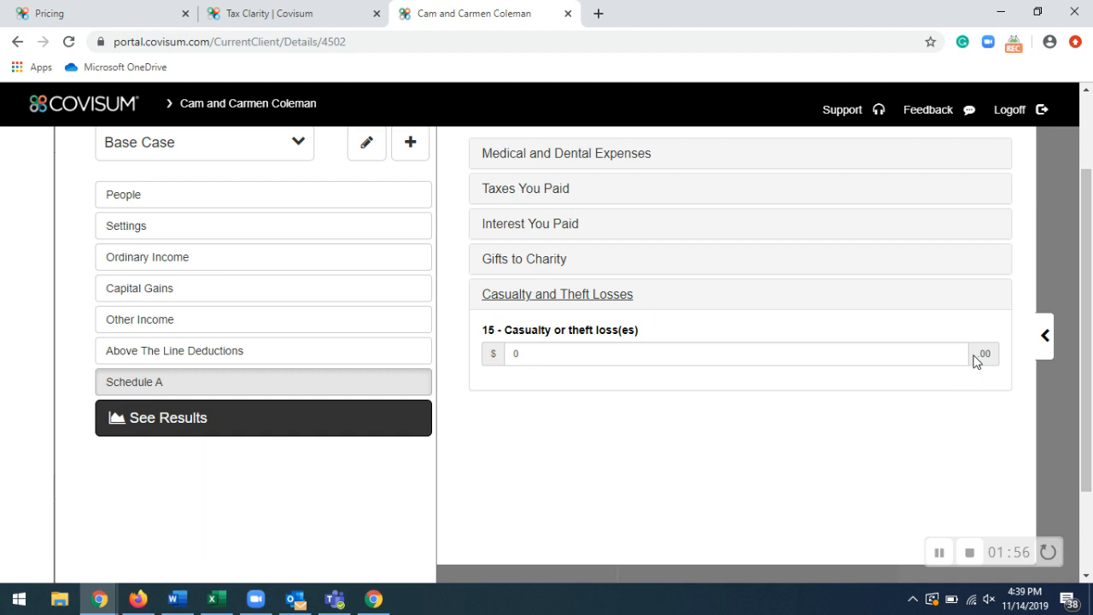
mouse_move(1040, 349)
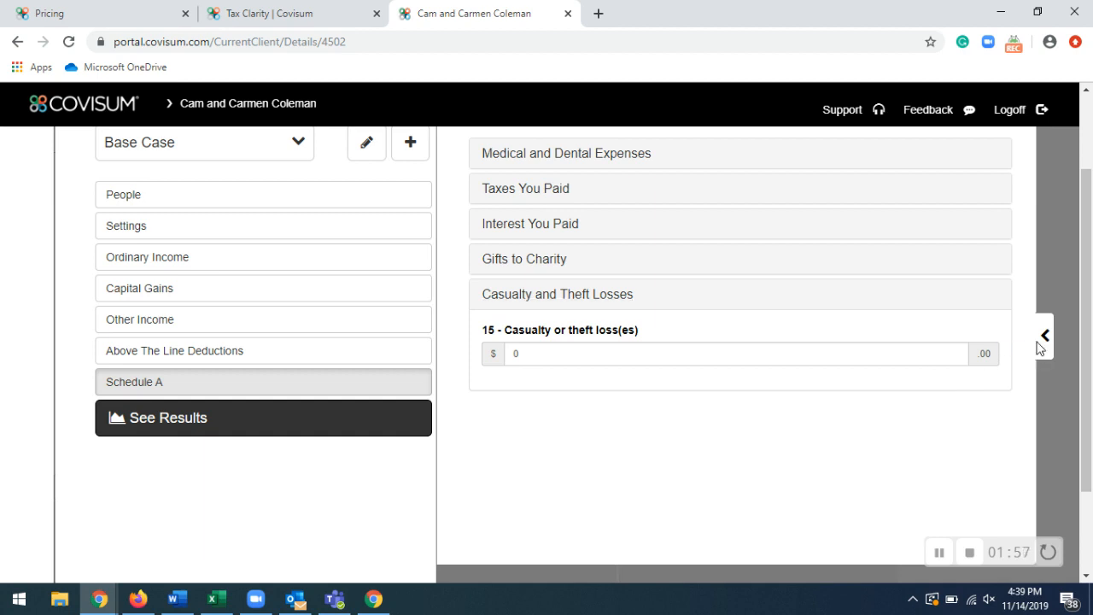
Show the effective marginal rate chart, with the base case at $50,000 @ 49.95%
click(263, 417)
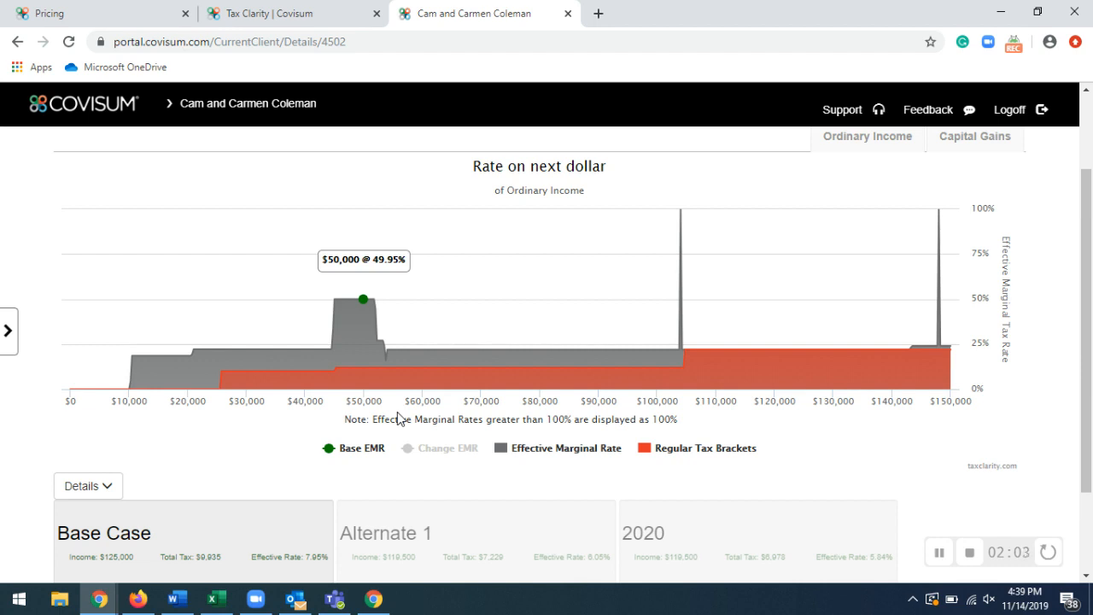
mouse_move(681, 211)
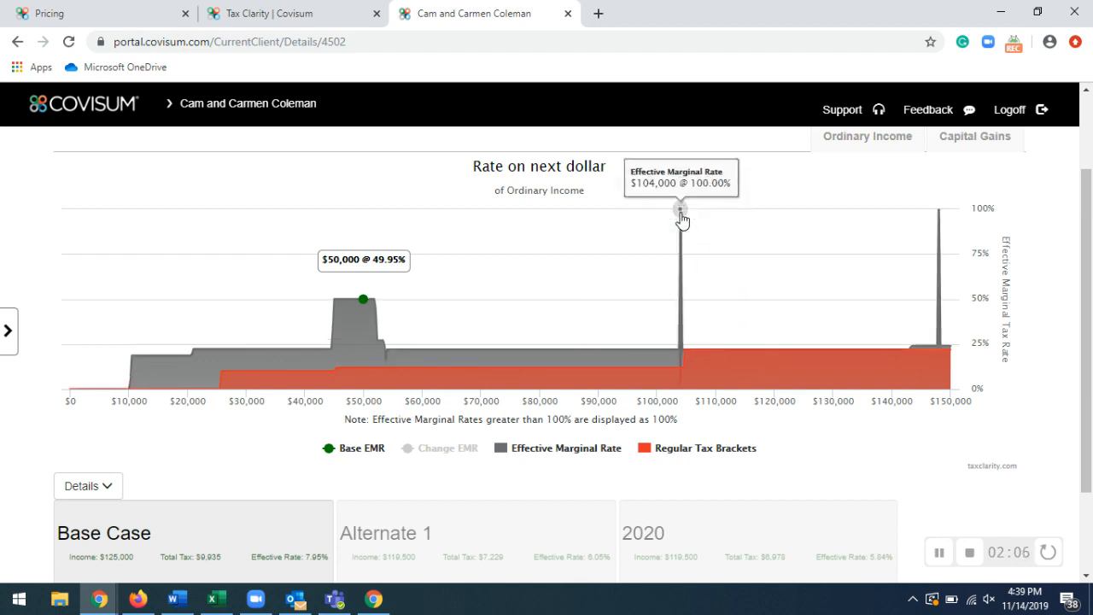
mouse_move(942, 216)
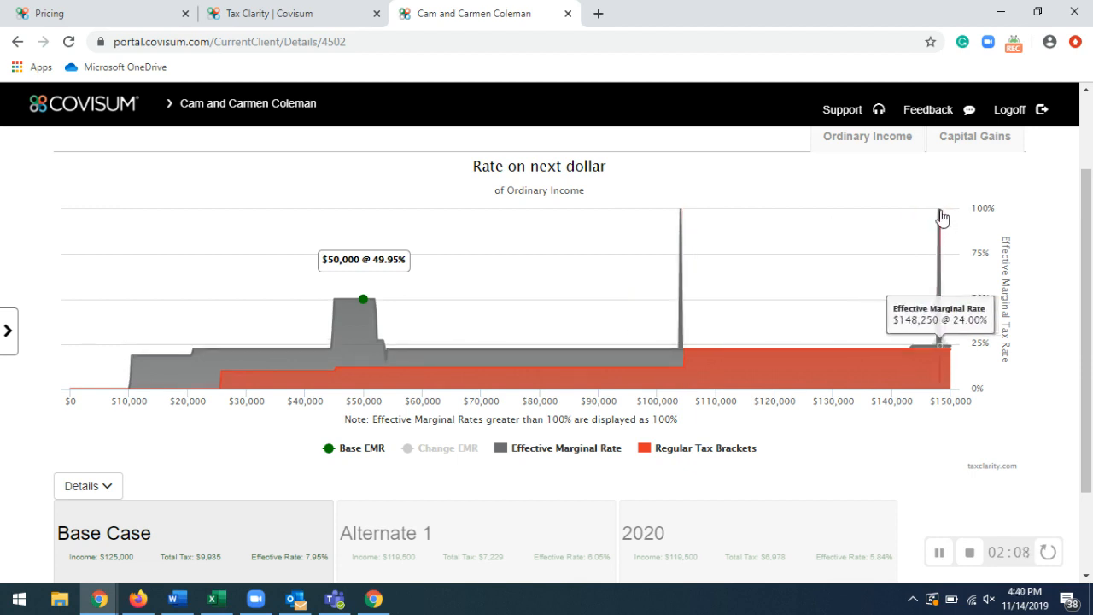
mouse_move(939, 209)
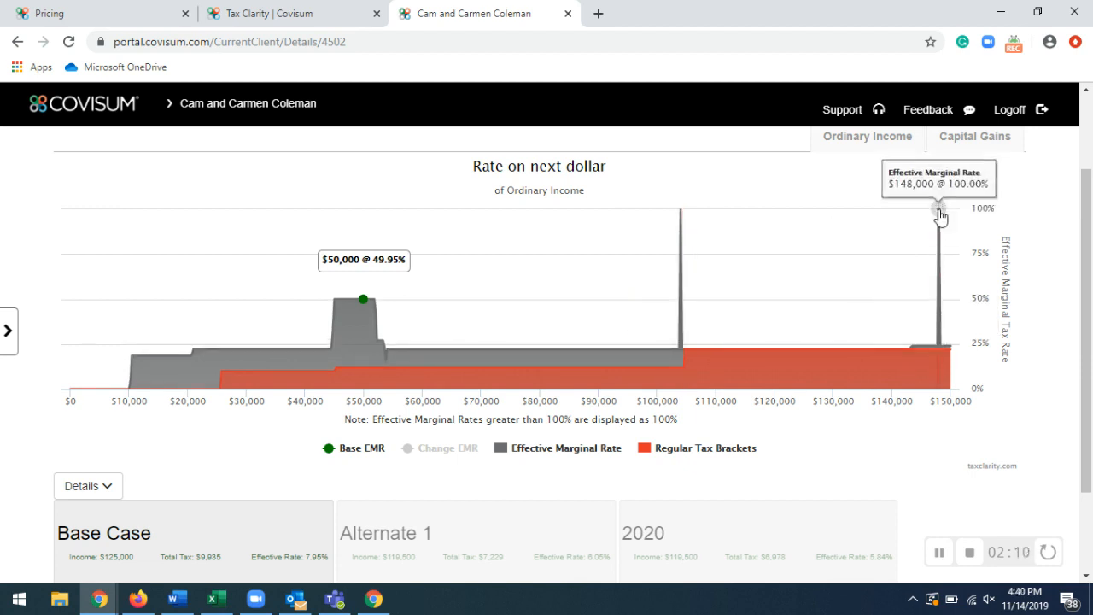
mouse_move(689, 209)
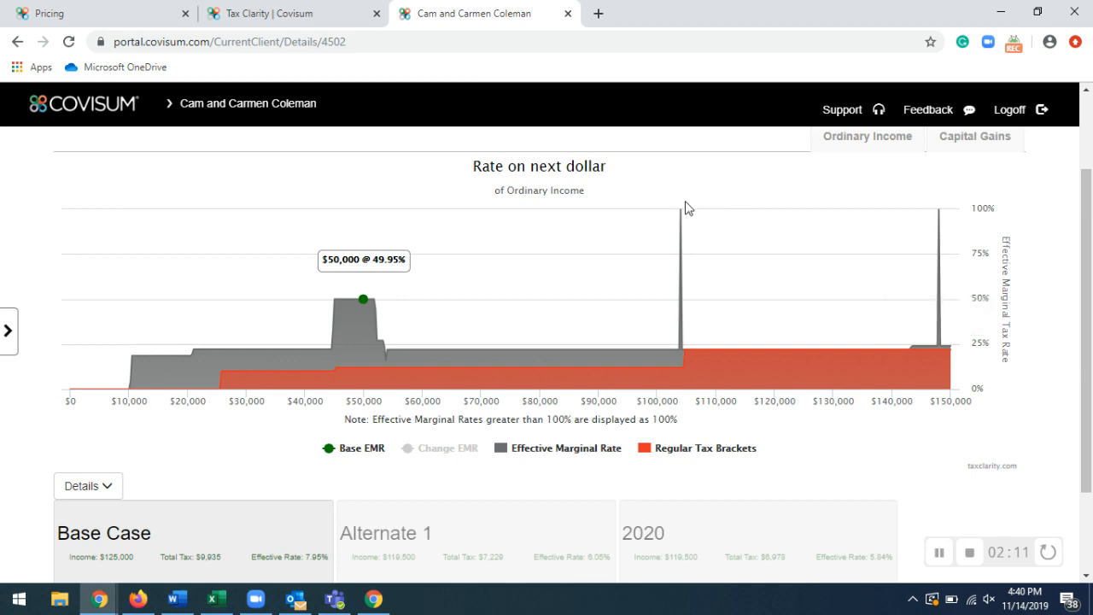
mouse_move(680, 212)
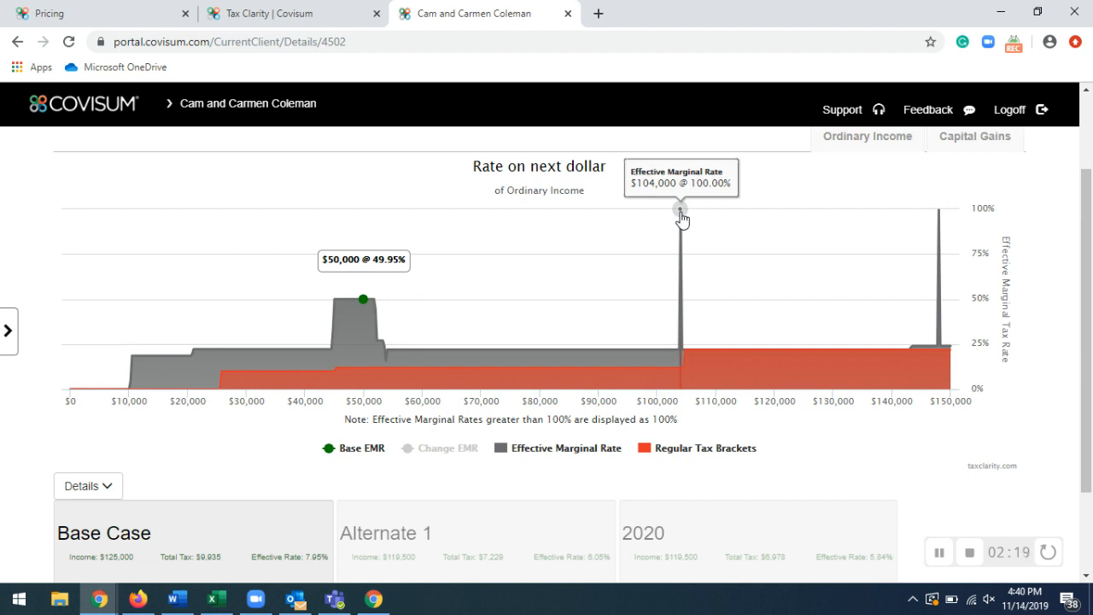
mouse_move(939, 213)
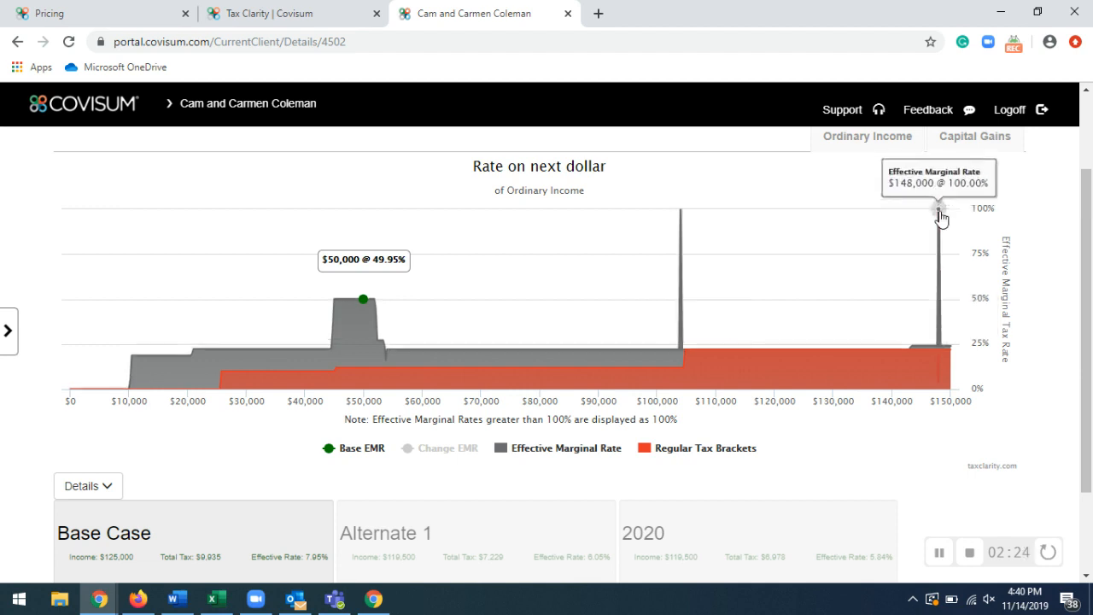
mouse_move(468, 186)
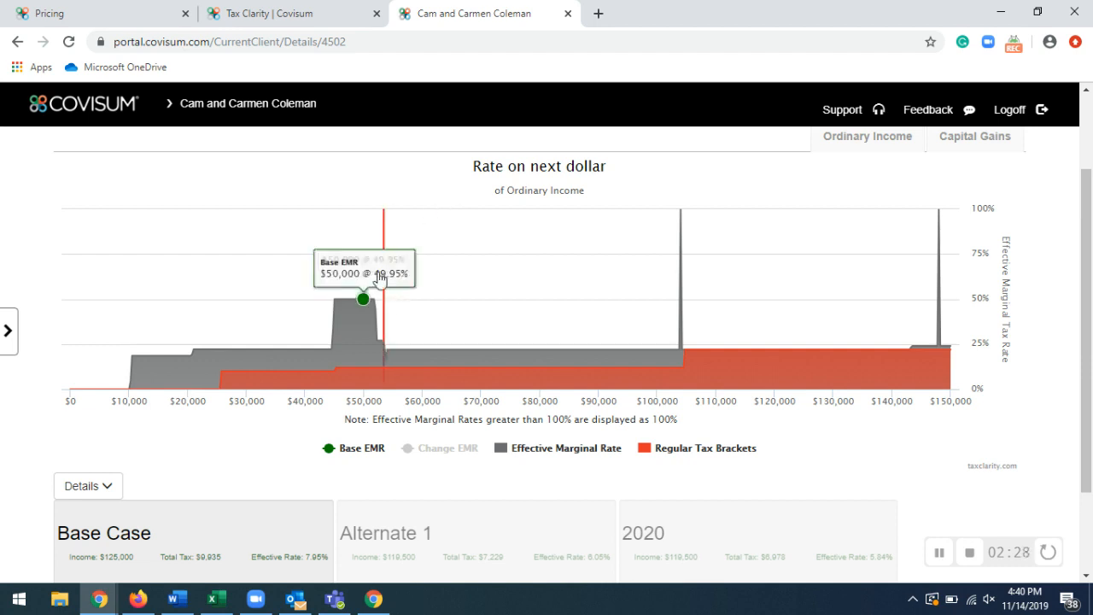
mouse_move(362, 307)
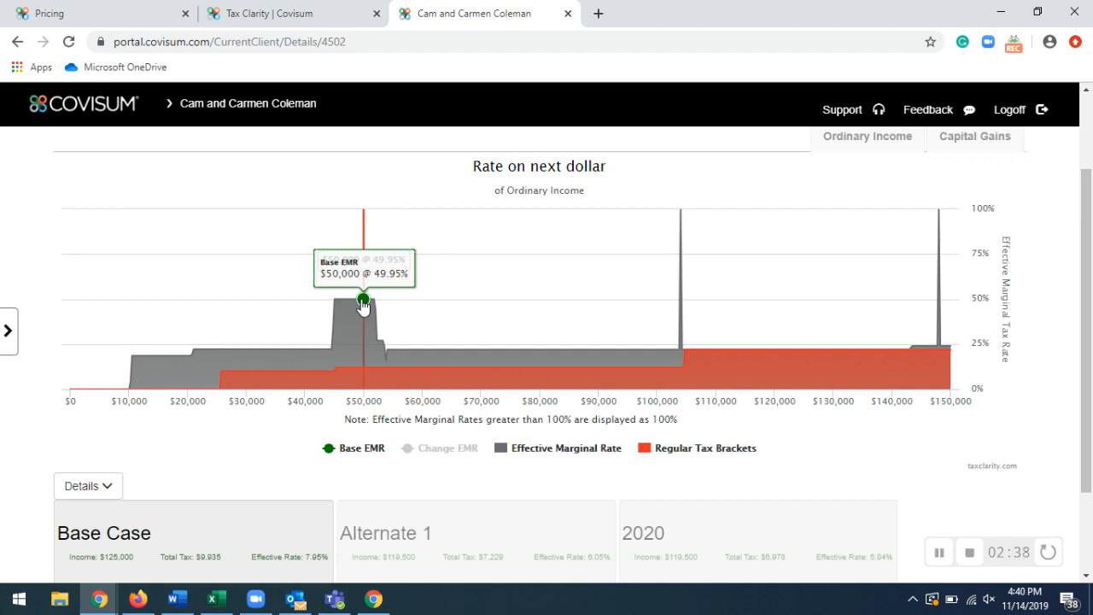
mouse_move(265, 378)
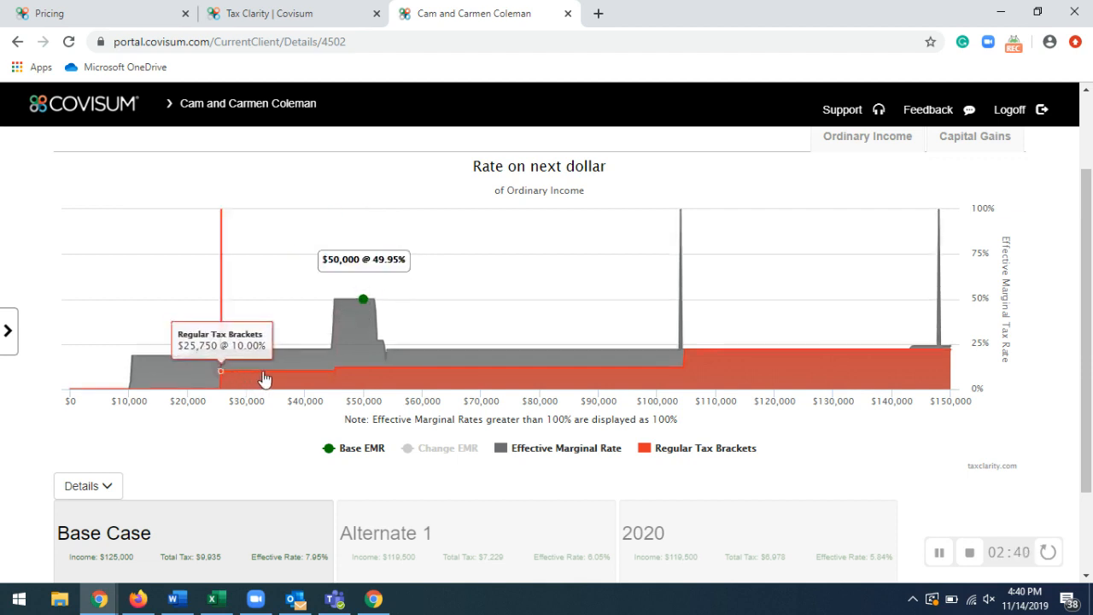
mouse_move(308, 380)
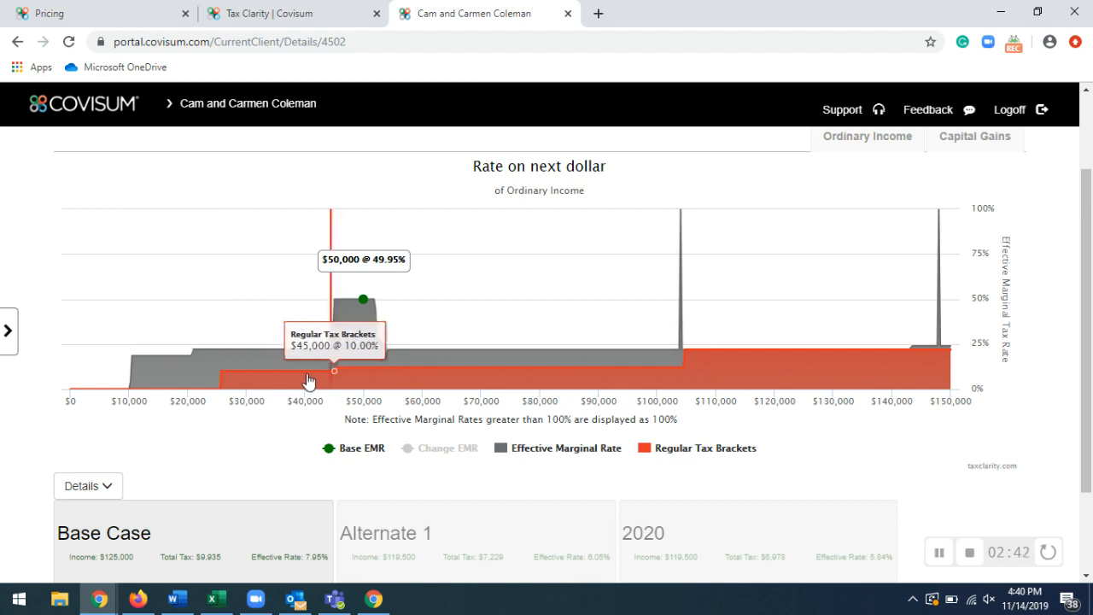
mouse_move(706, 357)
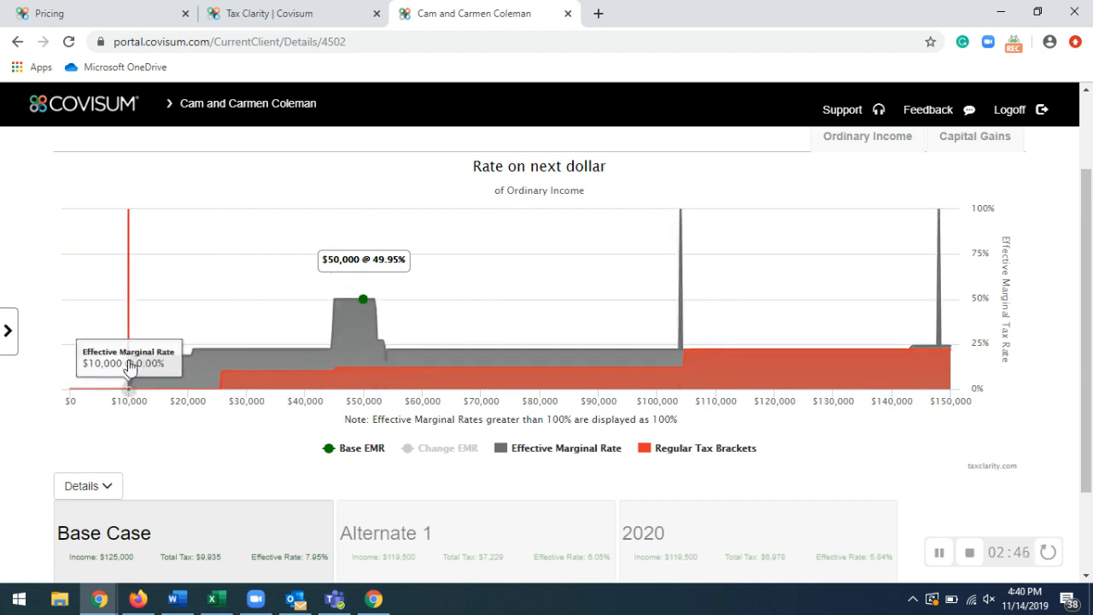
mouse_move(144, 420)
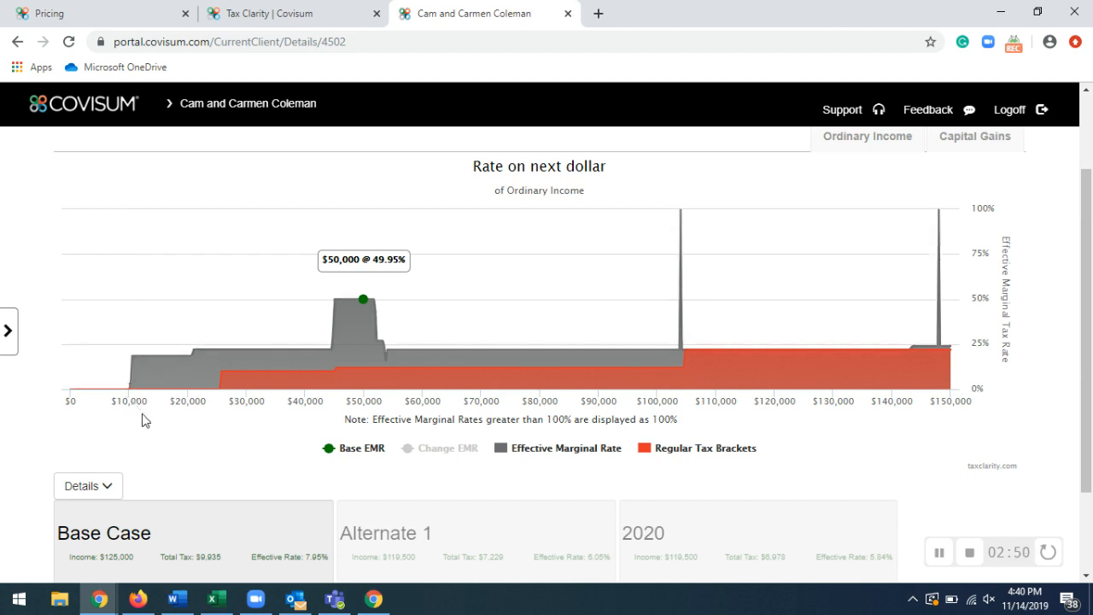
mouse_move(152, 425)
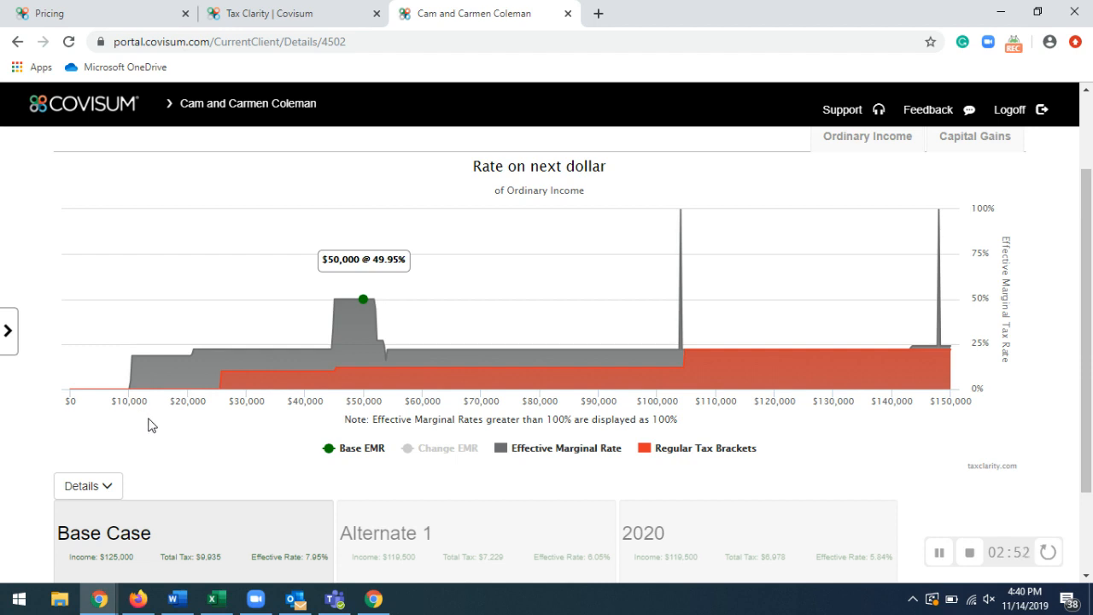
mouse_move(167, 426)
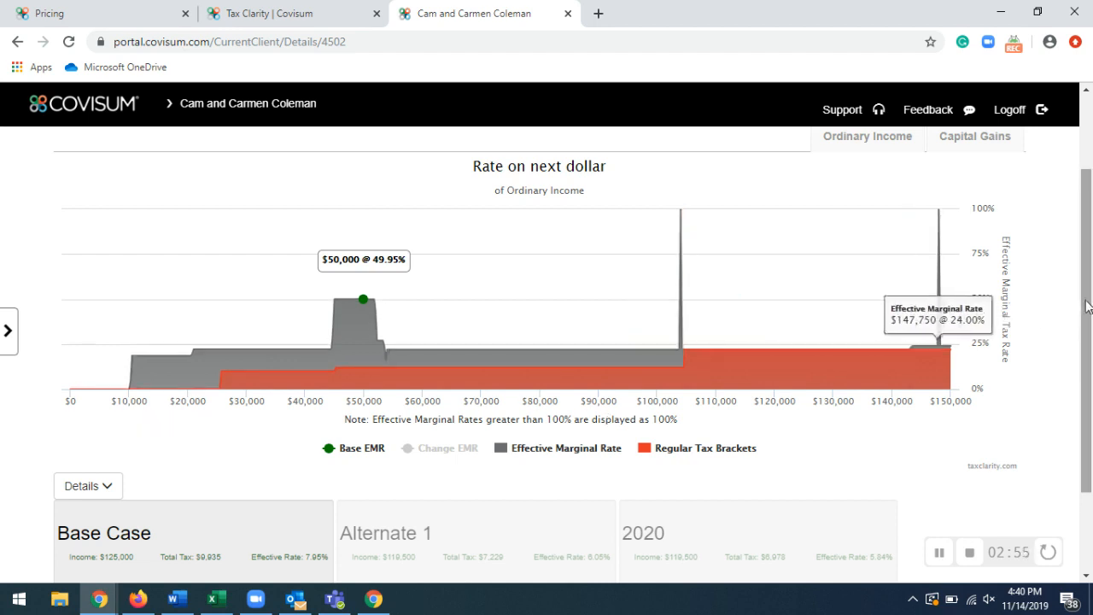
scroll(down, 3)
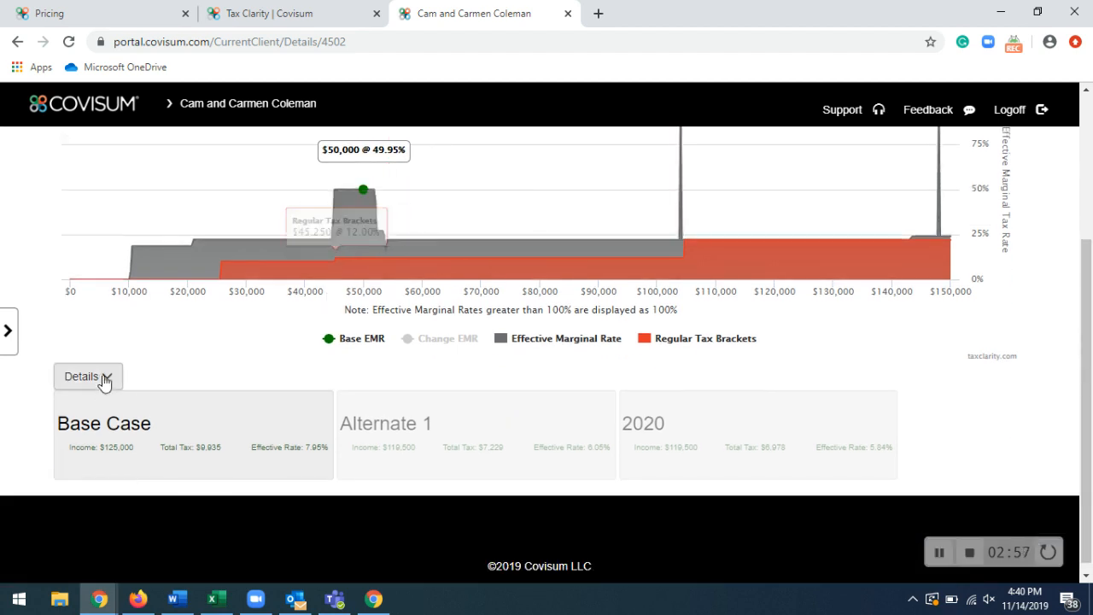
click(88, 376)
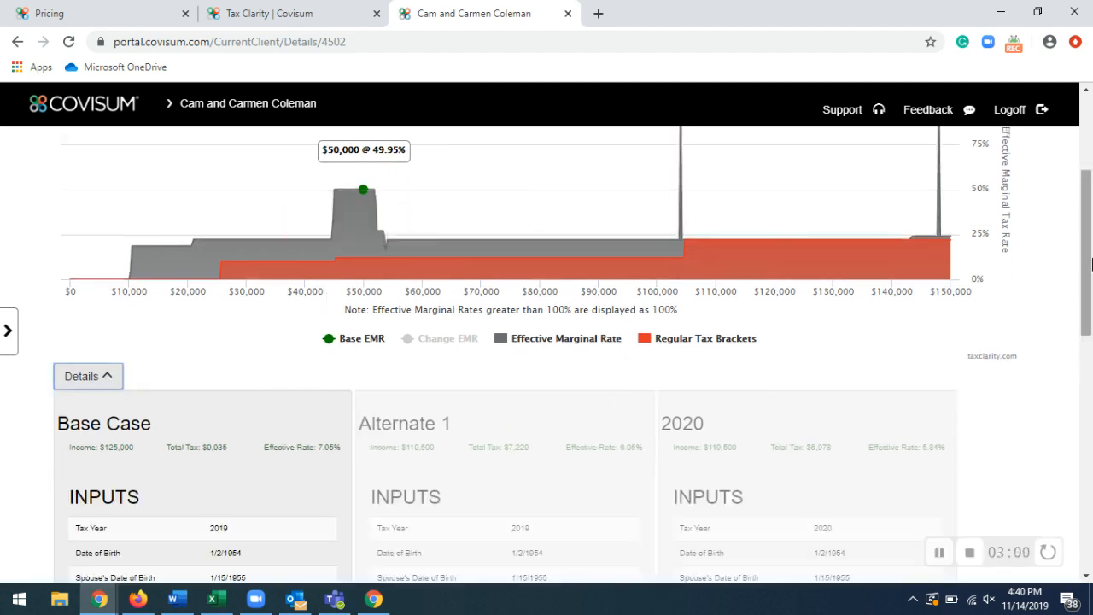
scroll(down, 3)
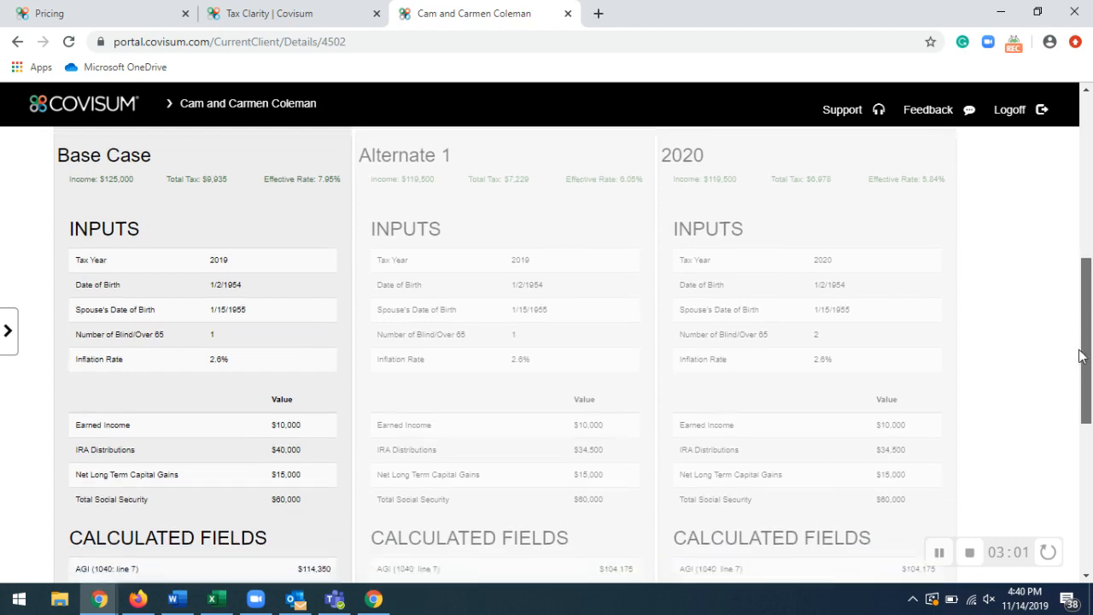
scroll(down, 3)
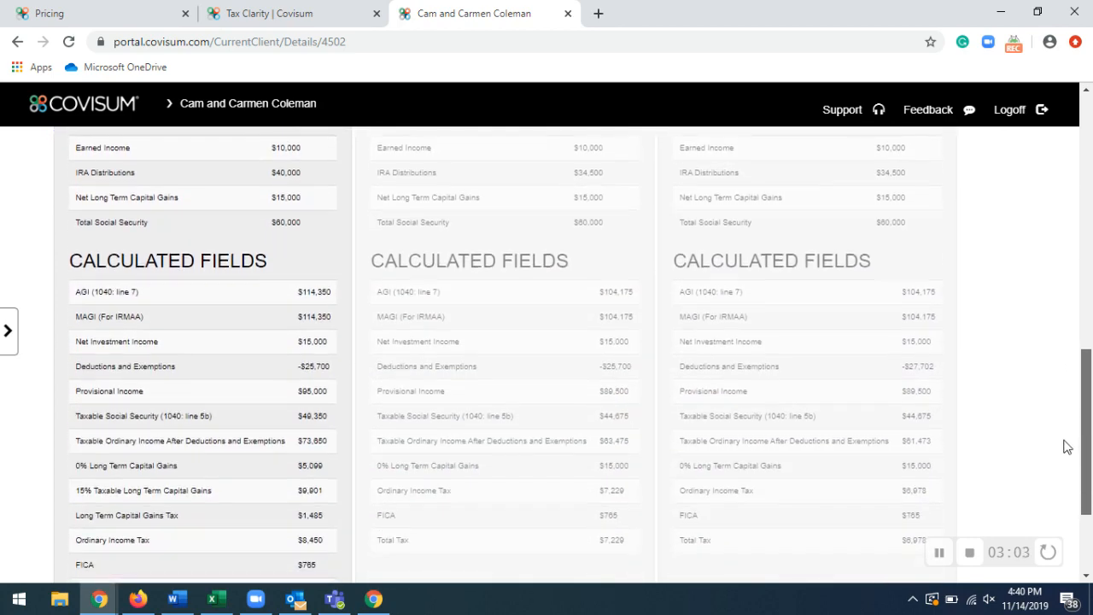
scroll(down, 3)
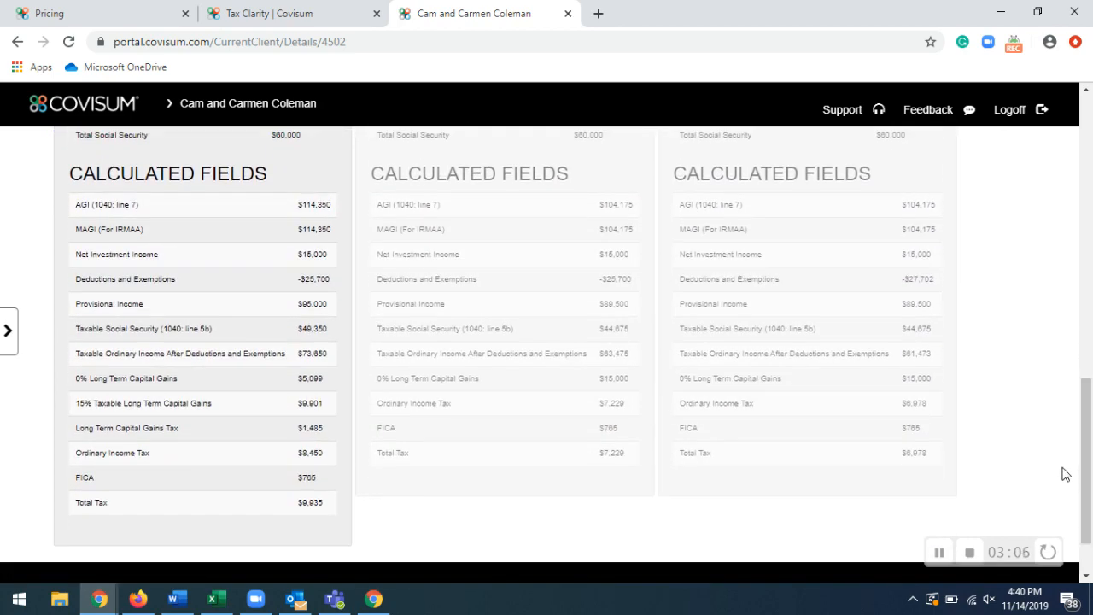
mouse_move(253, 470)
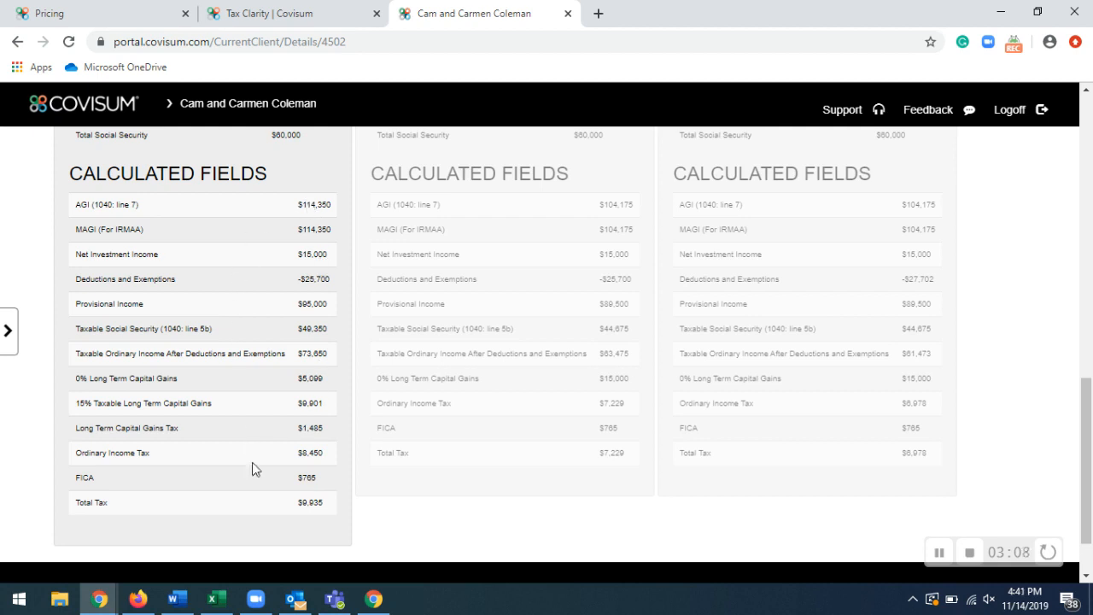
mouse_move(231, 224)
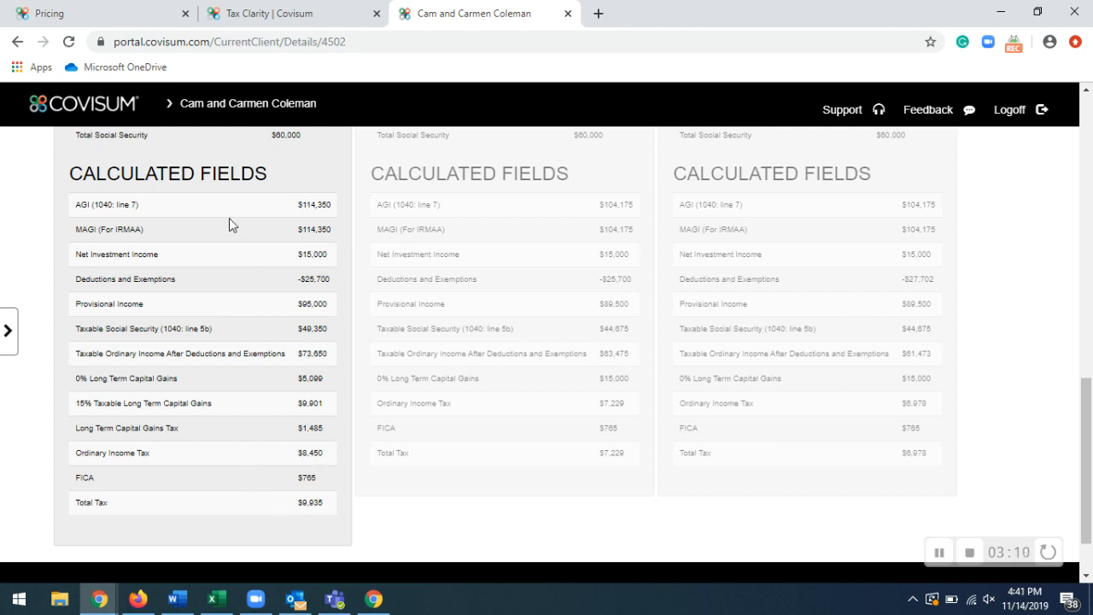
mouse_move(307, 522)
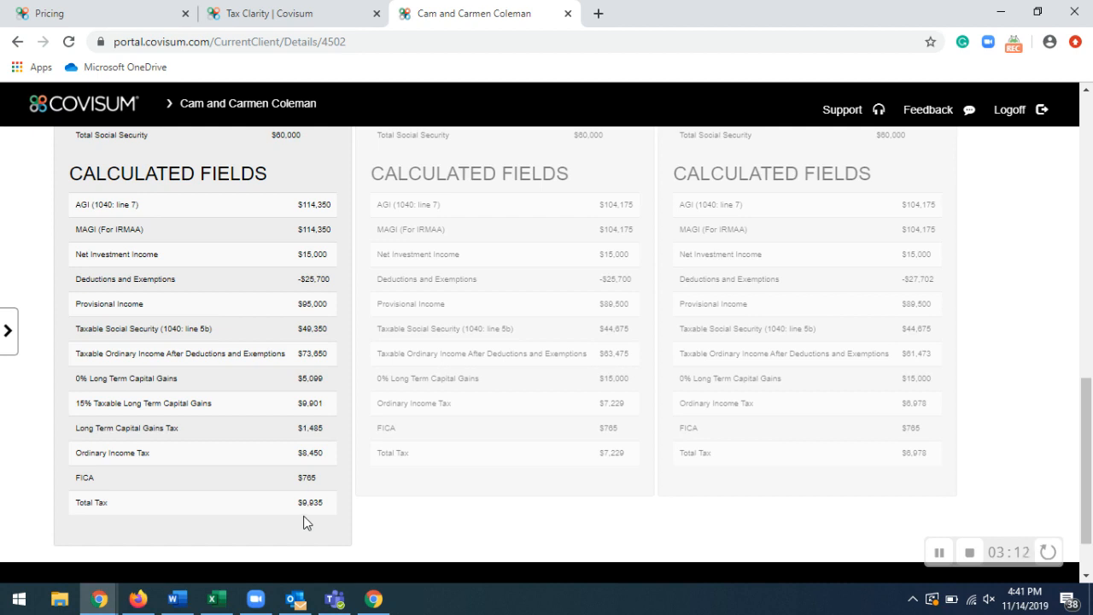
scroll(up, 3)
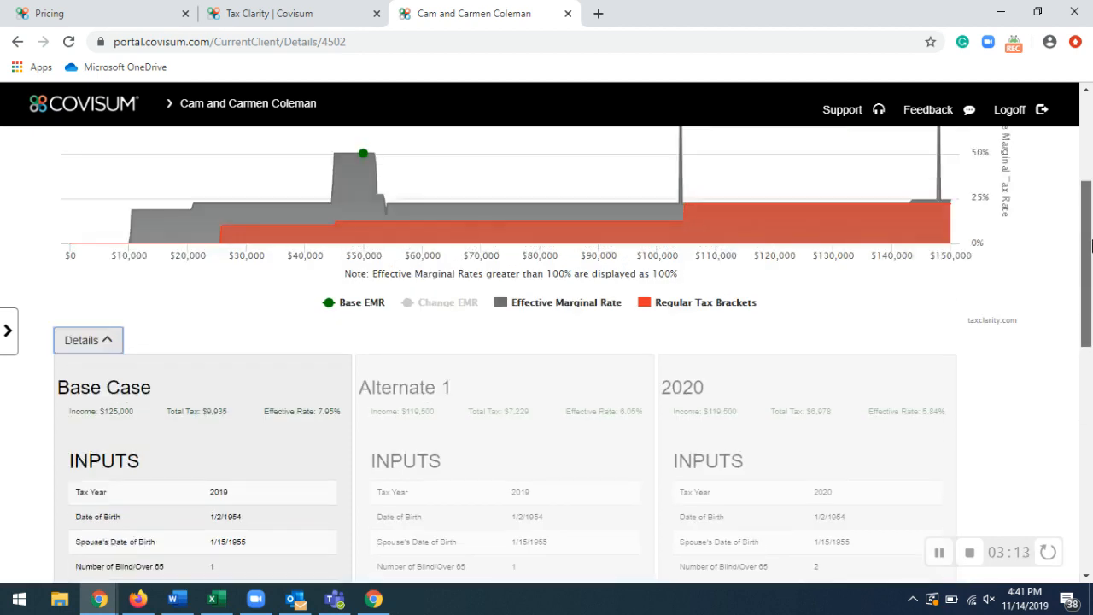
Expand the tax map panel, open the Add New Tax Map form, then close it
scroll(up, 3)
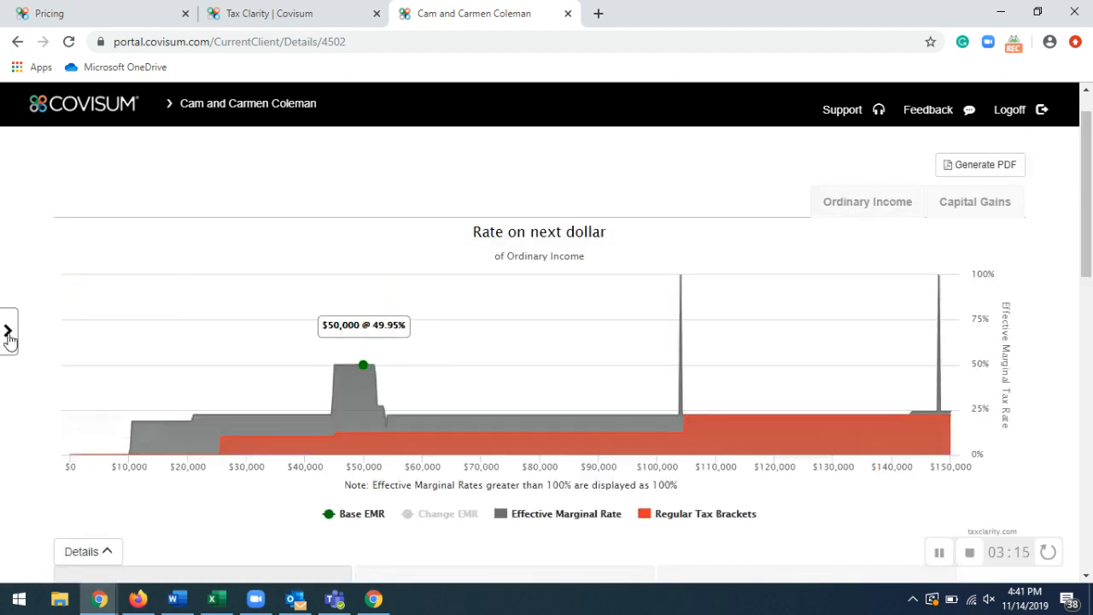
click(9, 331)
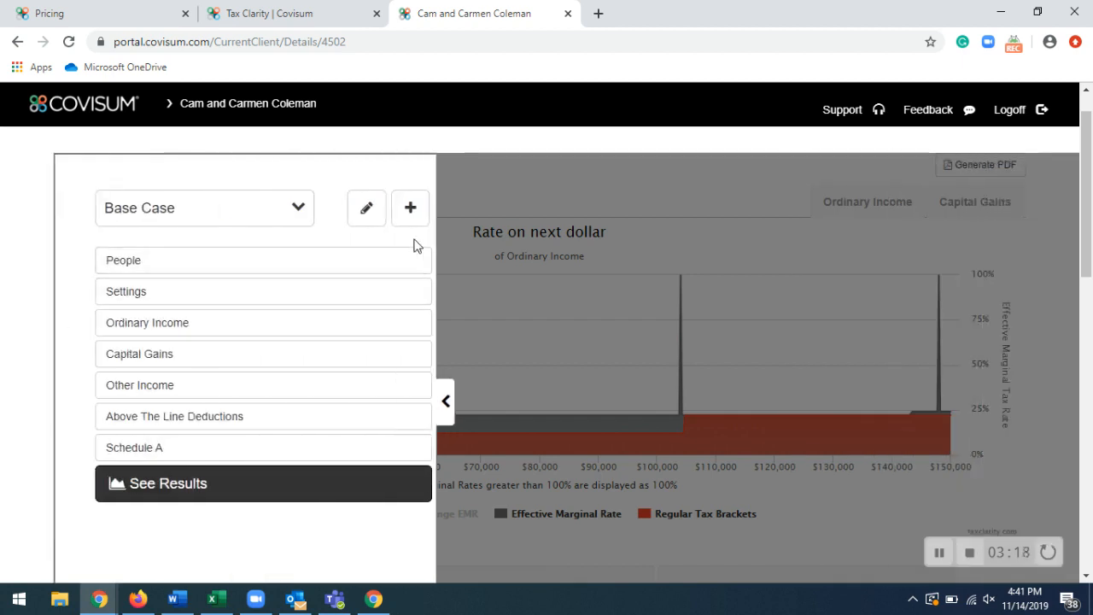
mouse_move(411, 233)
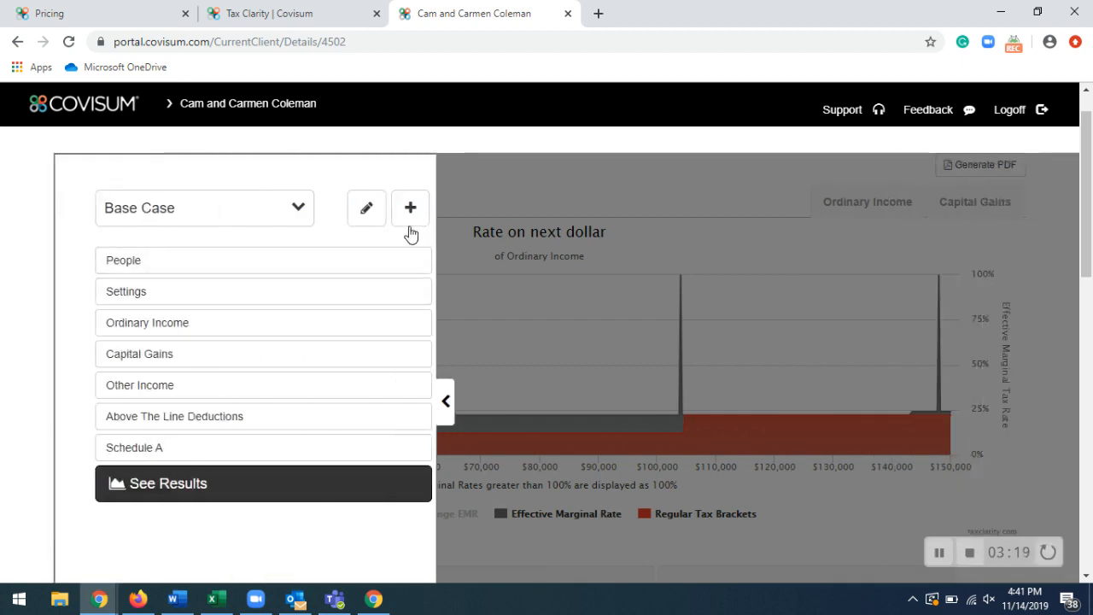
click(410, 208)
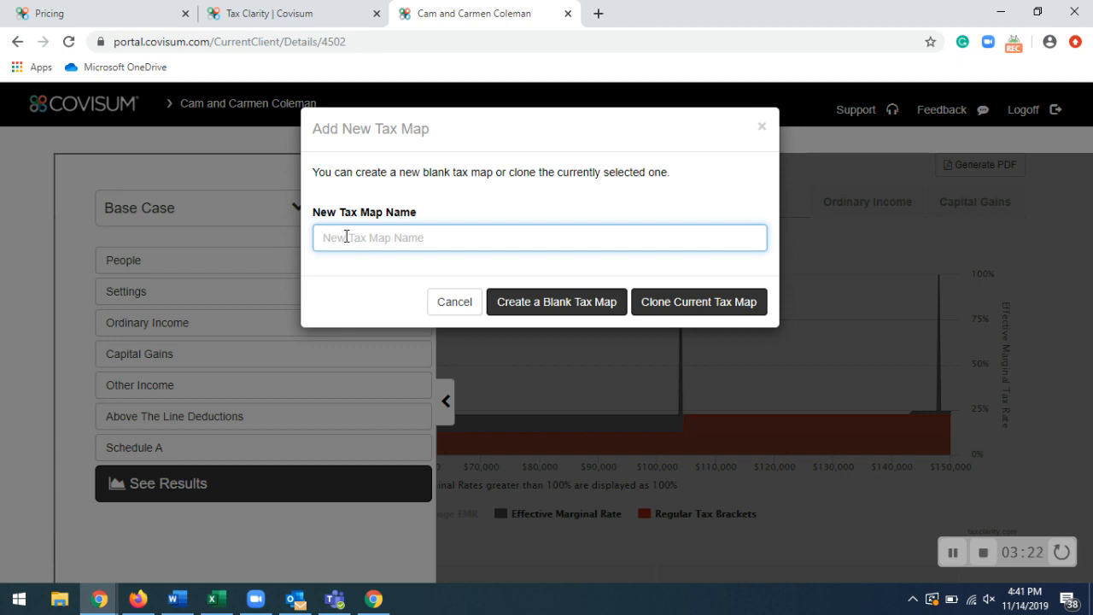
mouse_move(498, 300)
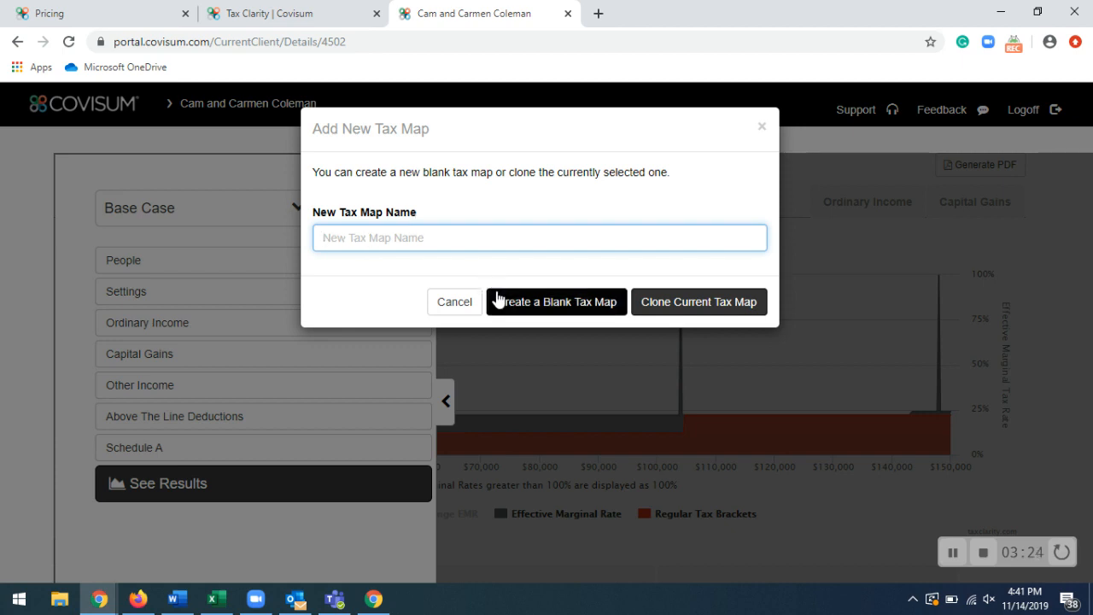
mouse_move(753, 182)
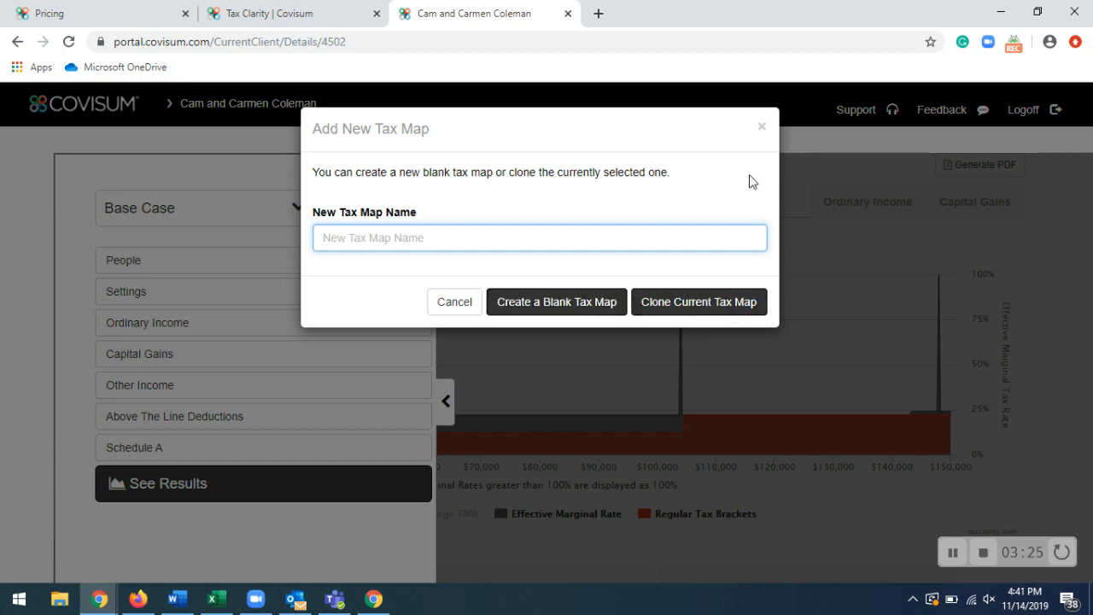
click(454, 301)
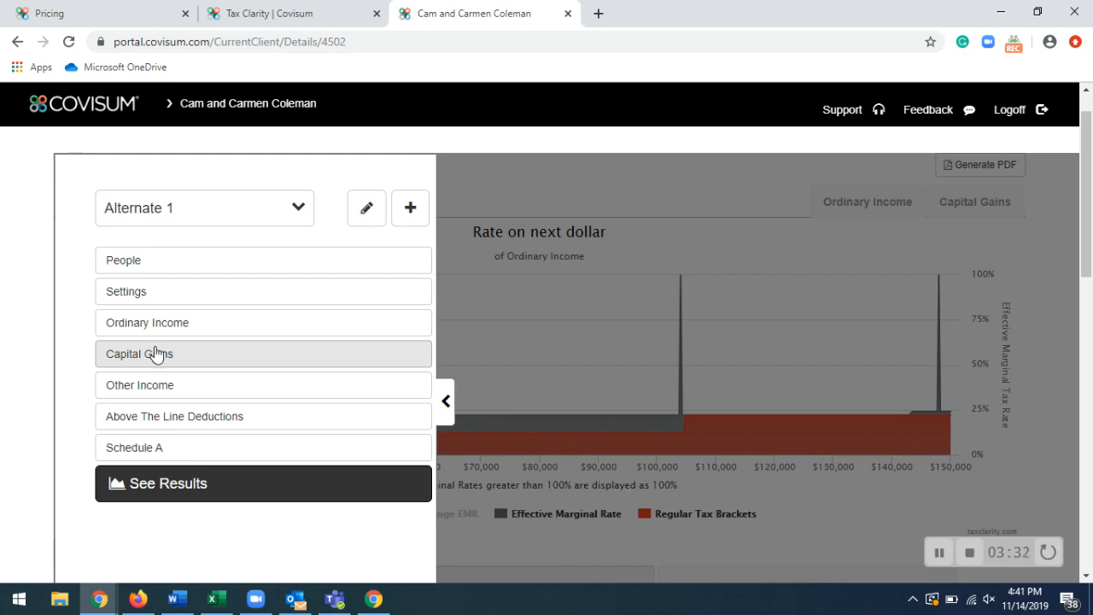
Review Alternate 1 results: $44,500 @ 22.25%, total tax $7,229 versus base $9,935
click(147, 322)
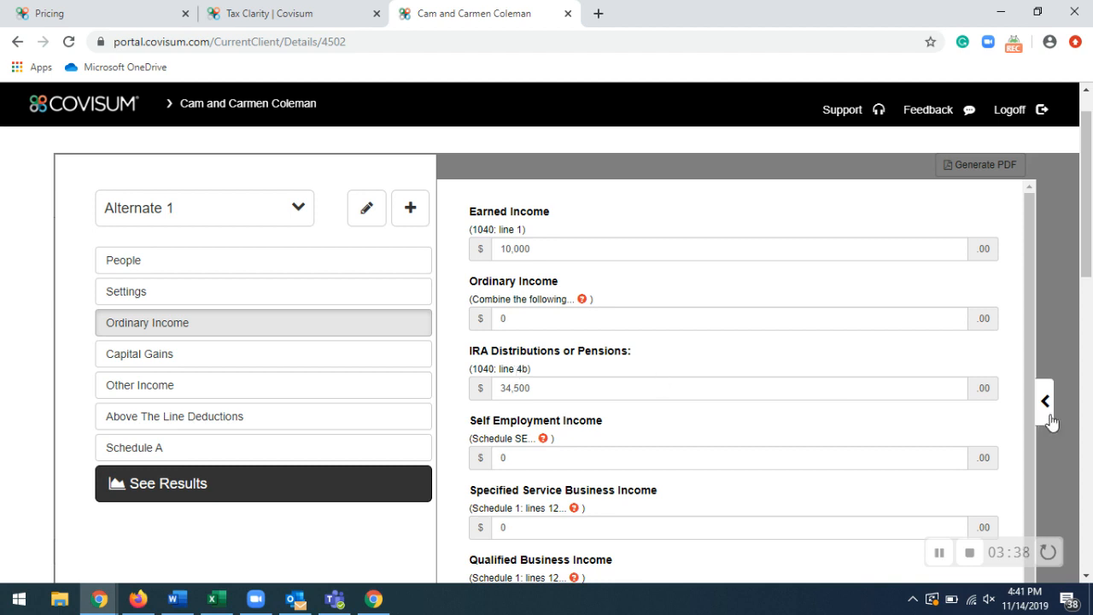
click(167, 484)
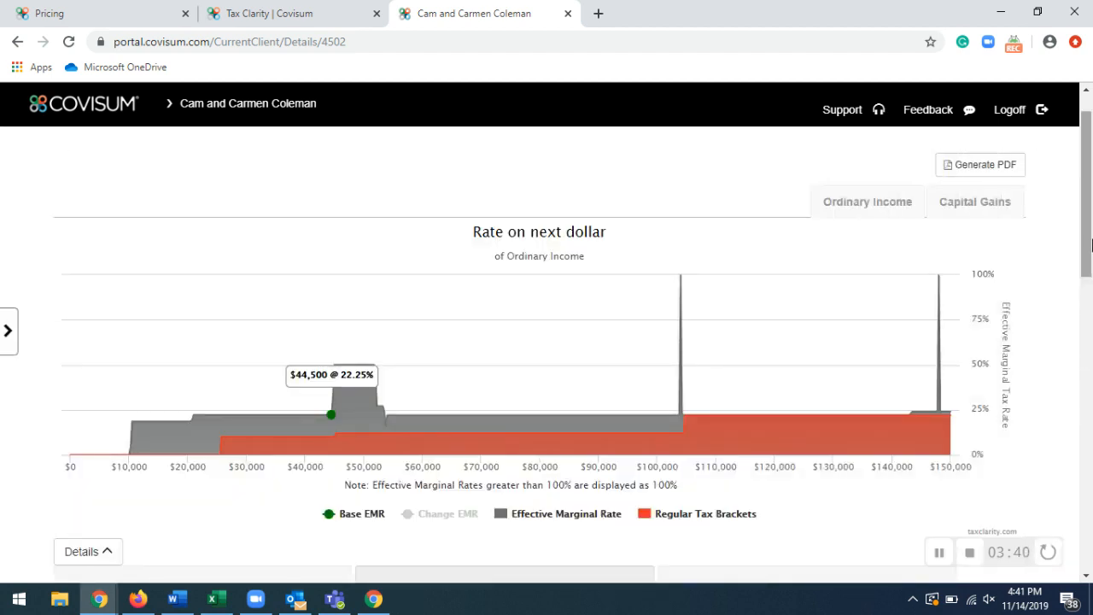
scroll(down, 3)
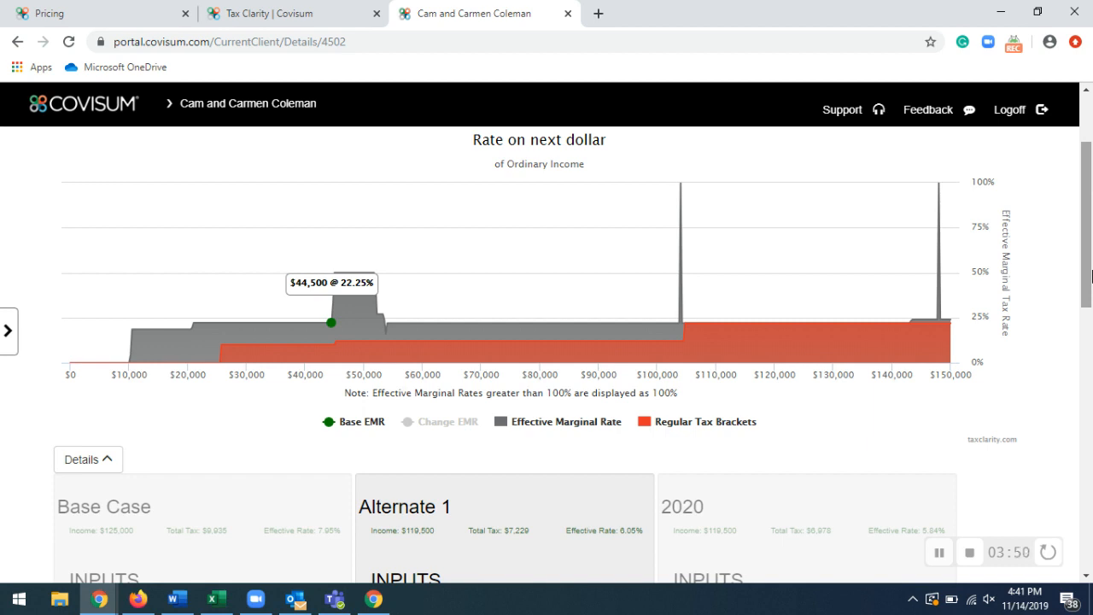
scroll(down, 3)
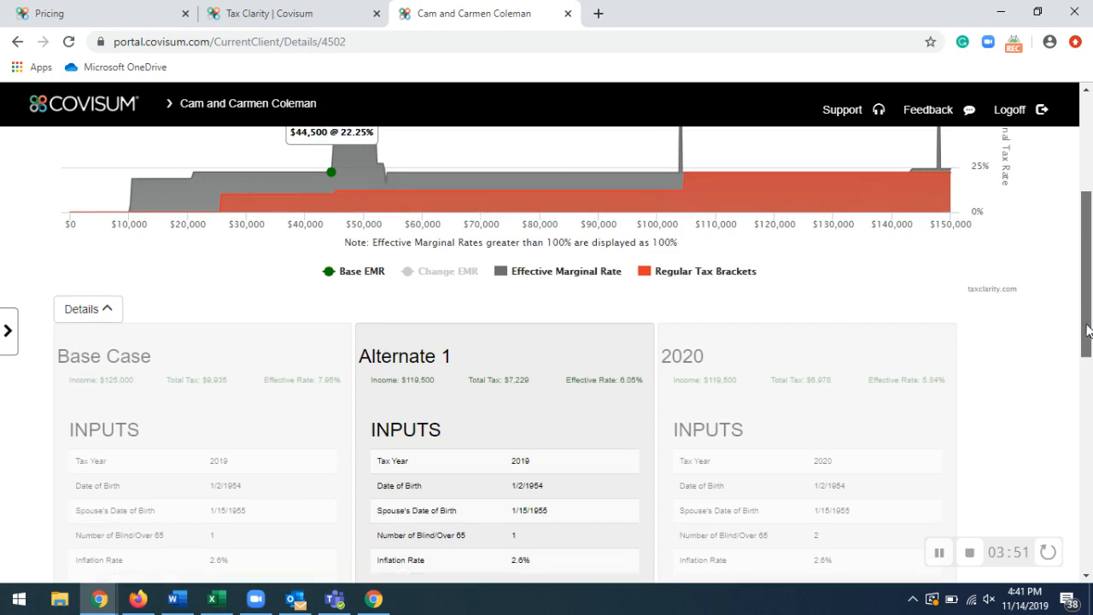
scroll(down, 3)
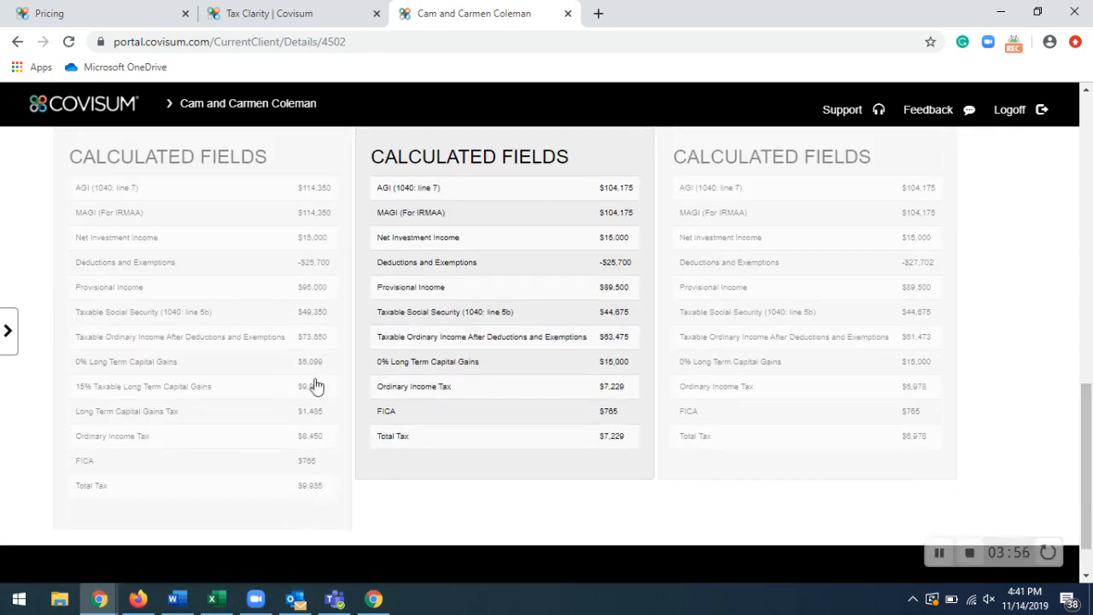
mouse_move(504, 401)
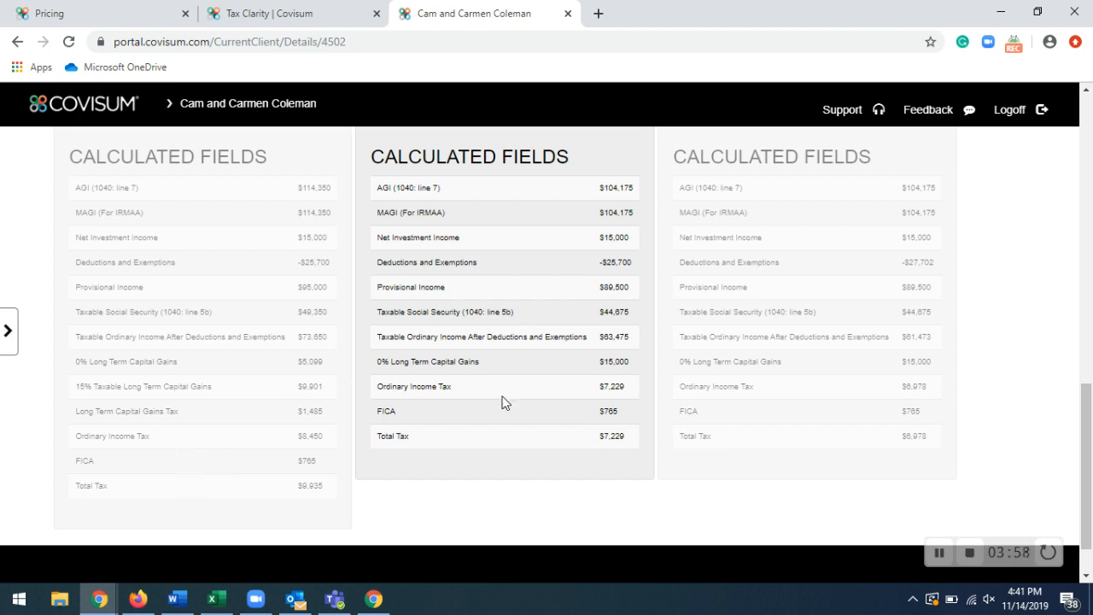
mouse_move(526, 451)
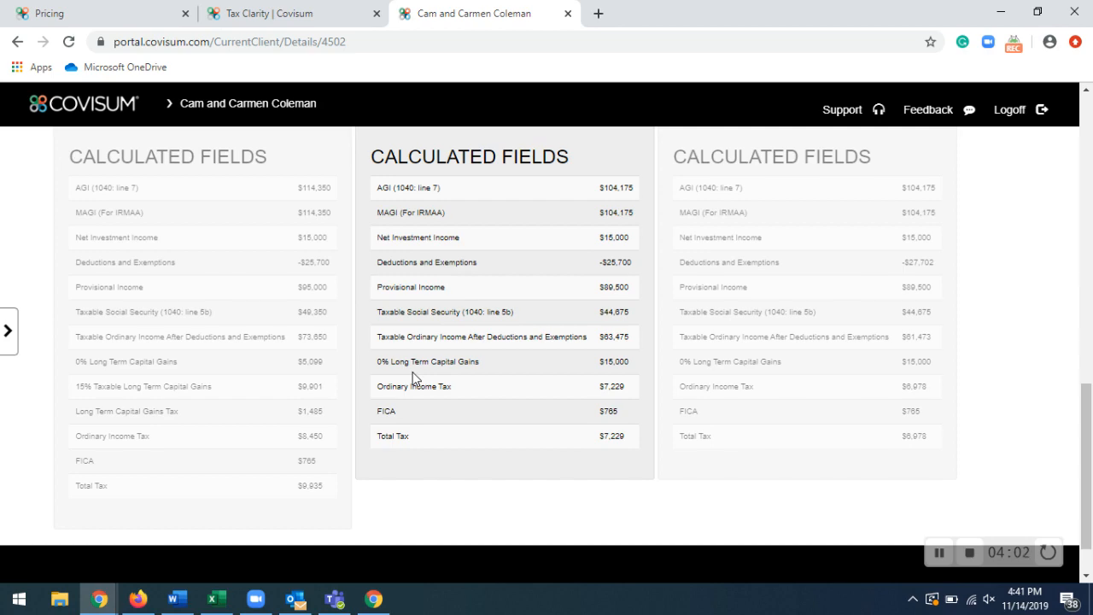
mouse_move(527, 471)
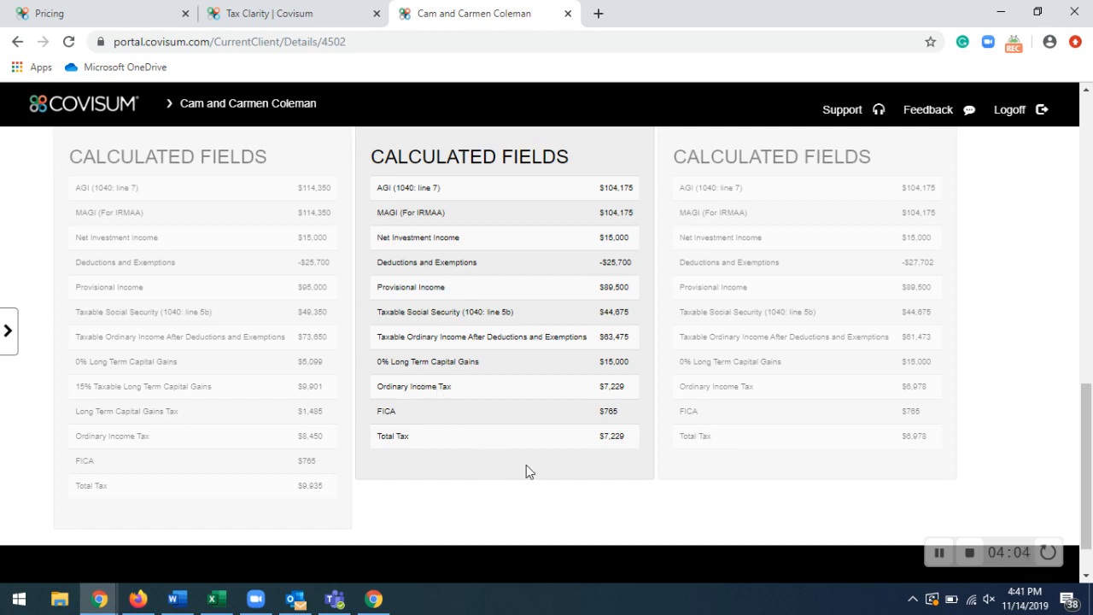
scroll(up, 3)
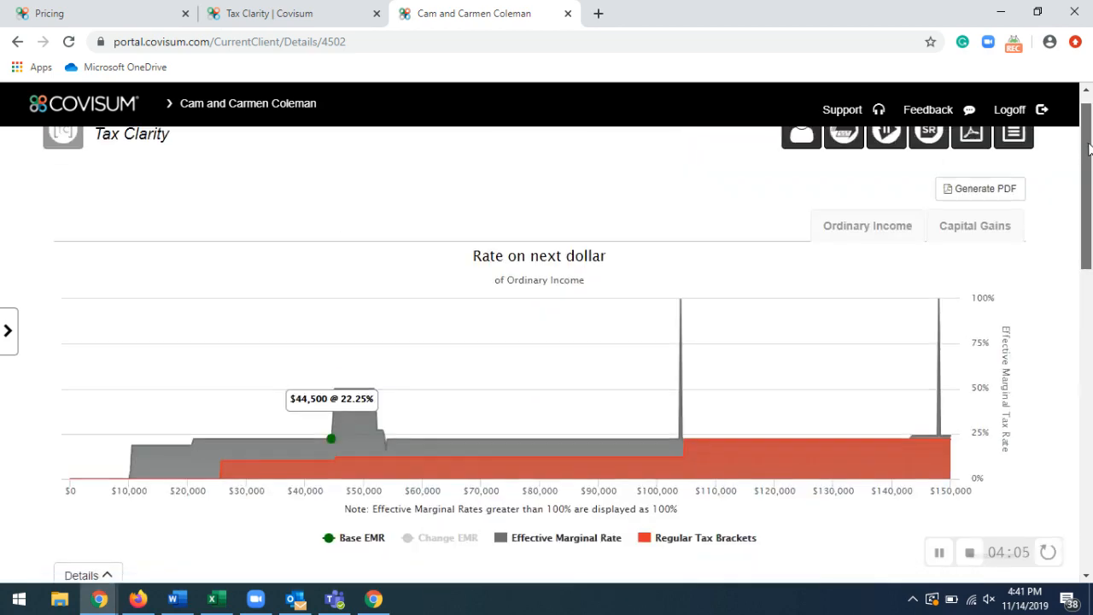
Switch the chart to capital gains rates, marking $15,000 @ 10.25%
click(974, 238)
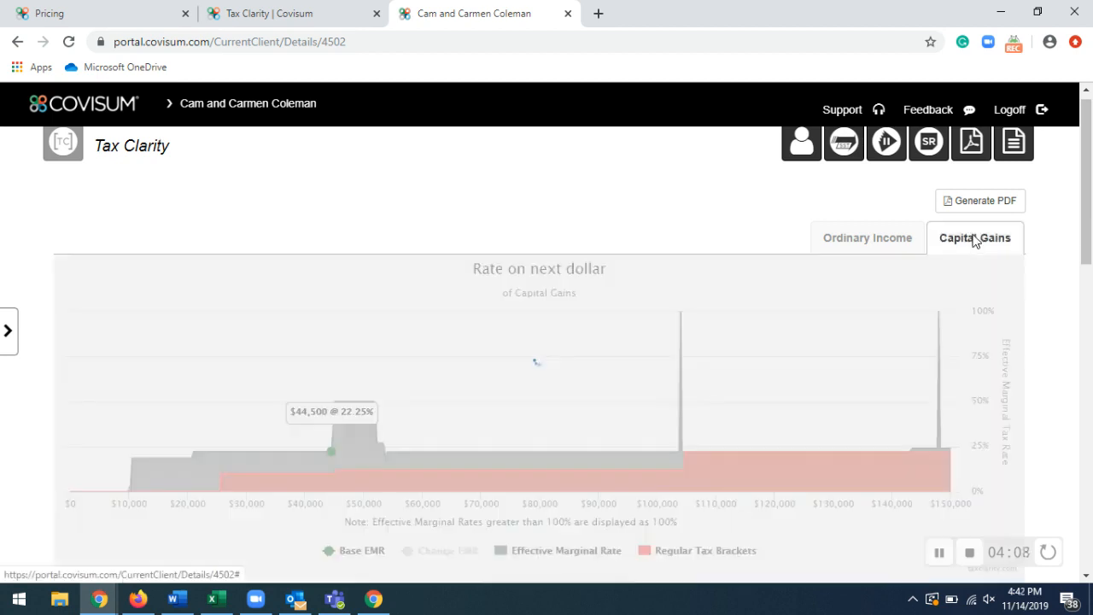
scroll(down, 3)
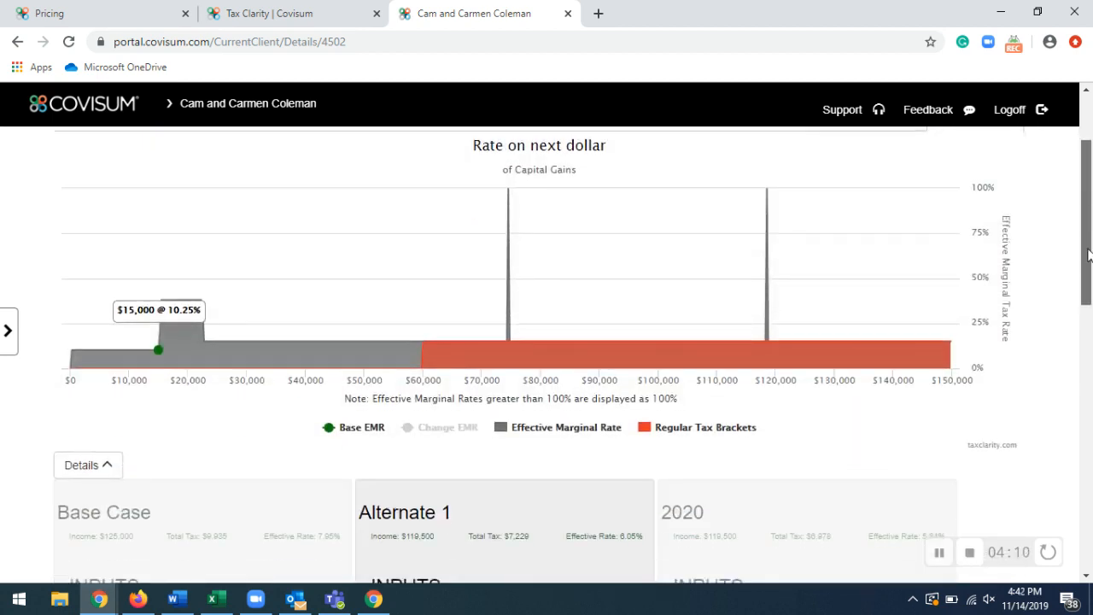
mouse_move(508, 342)
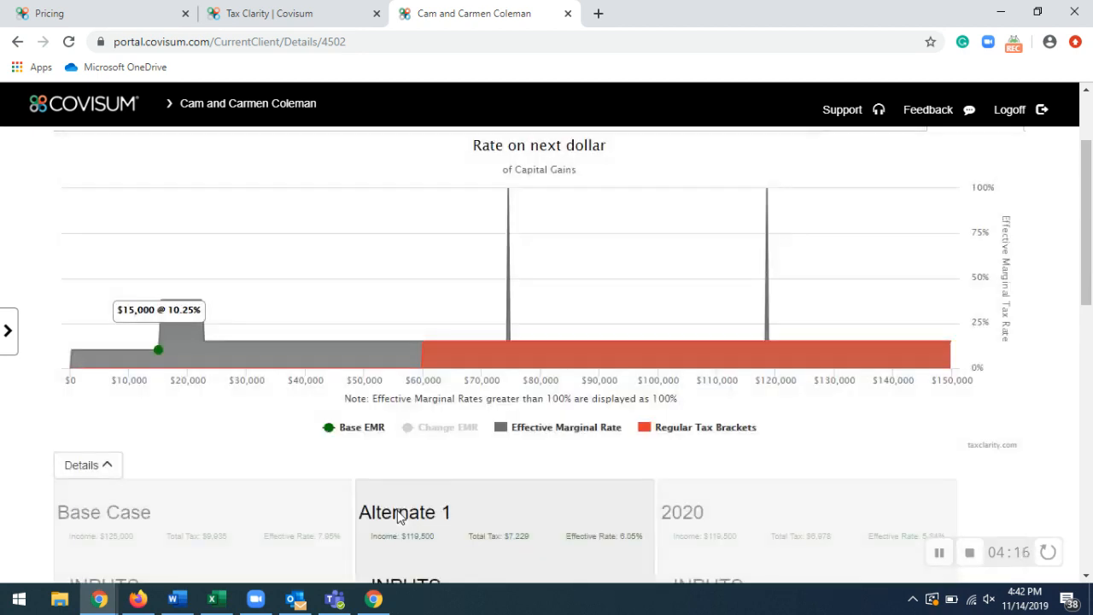
mouse_move(68, 359)
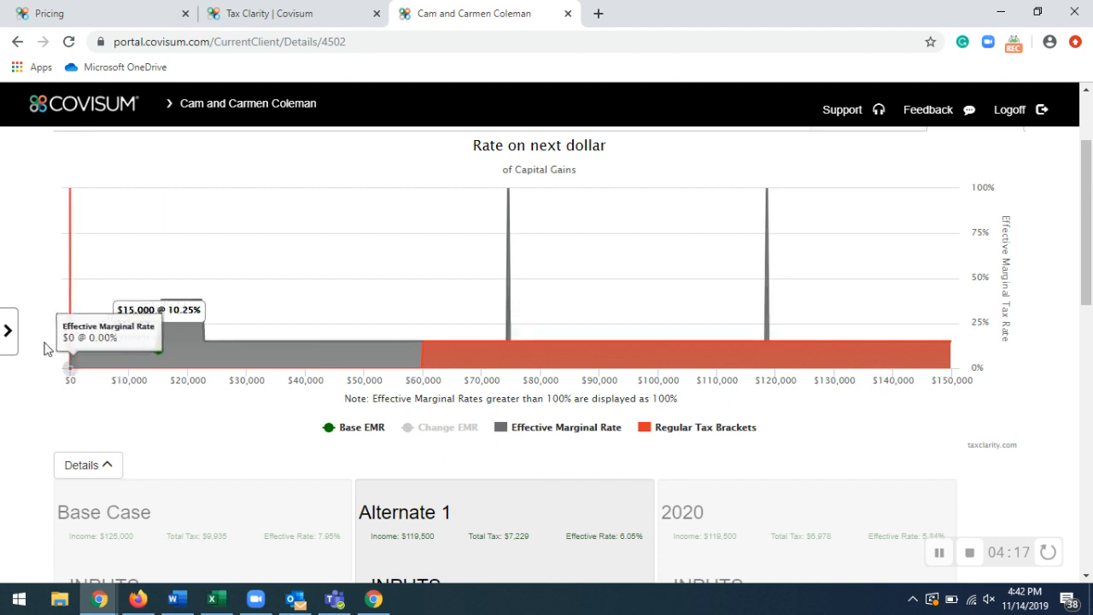
Open the scenario settings and switch to the 2020 scenario with tax year 2020
click(9, 330)
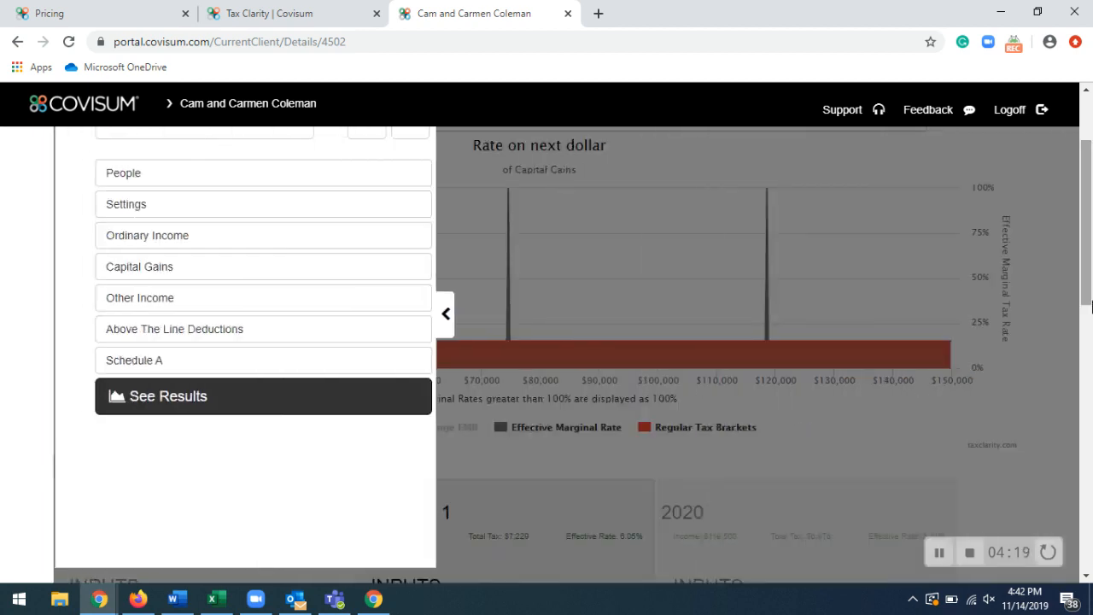
scroll(up, 3)
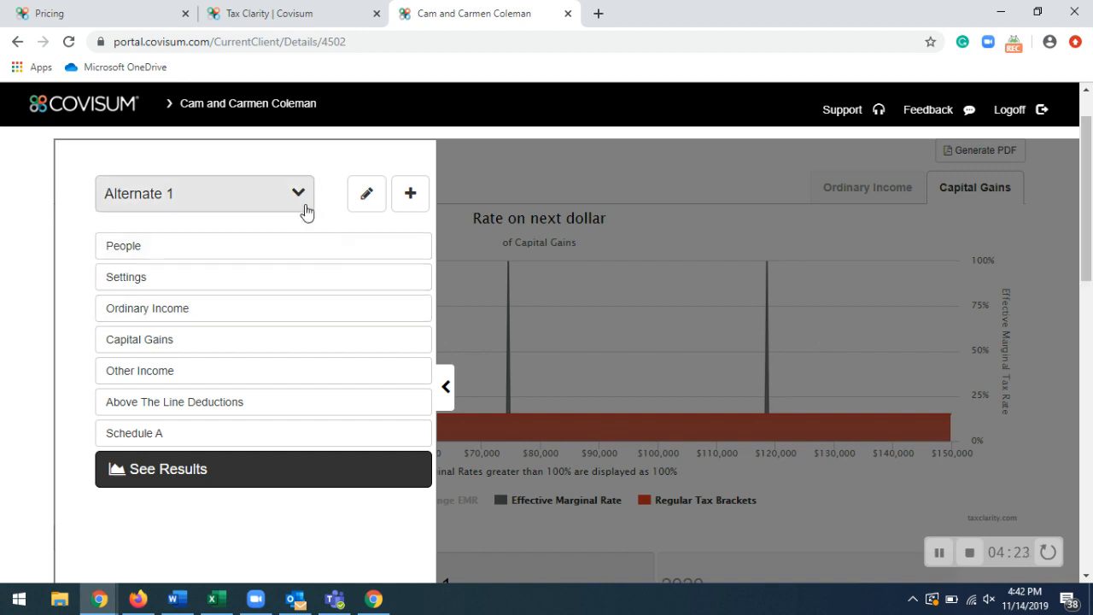
click(125, 276)
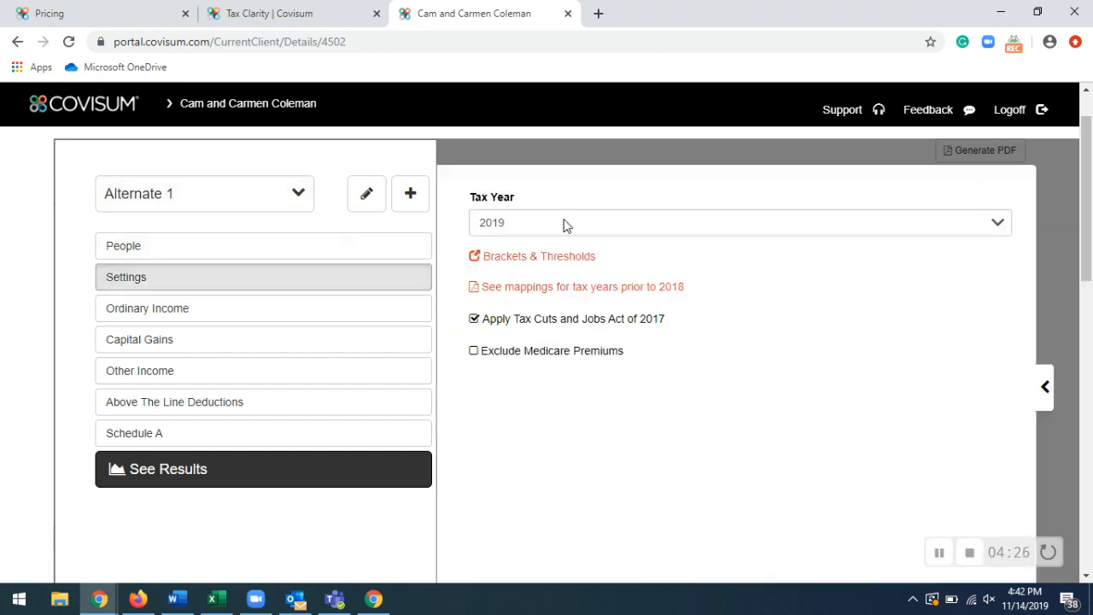
click(738, 222)
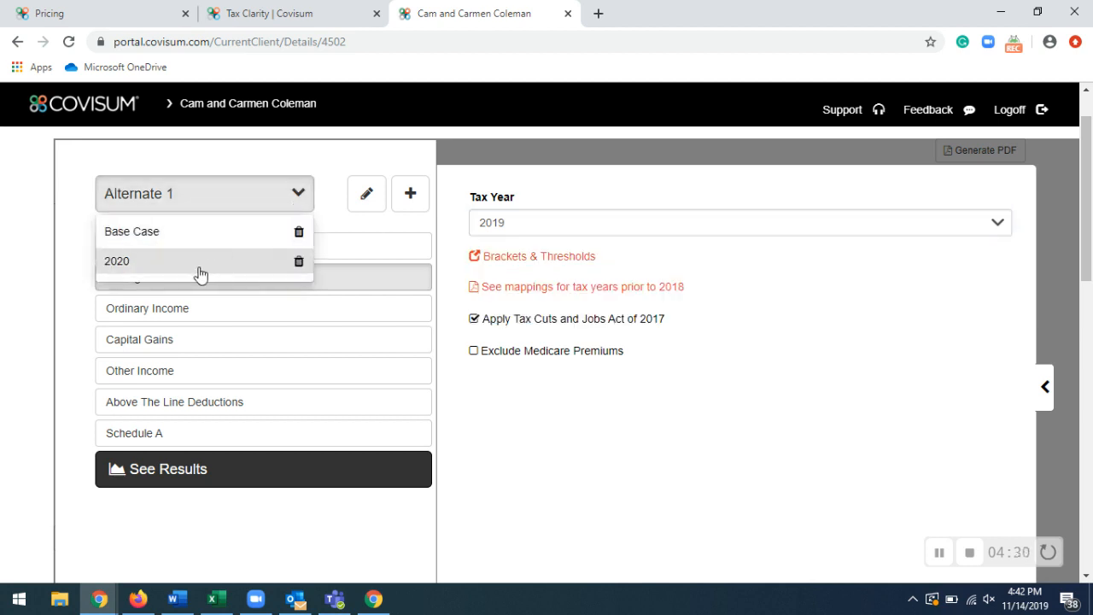
click(117, 260)
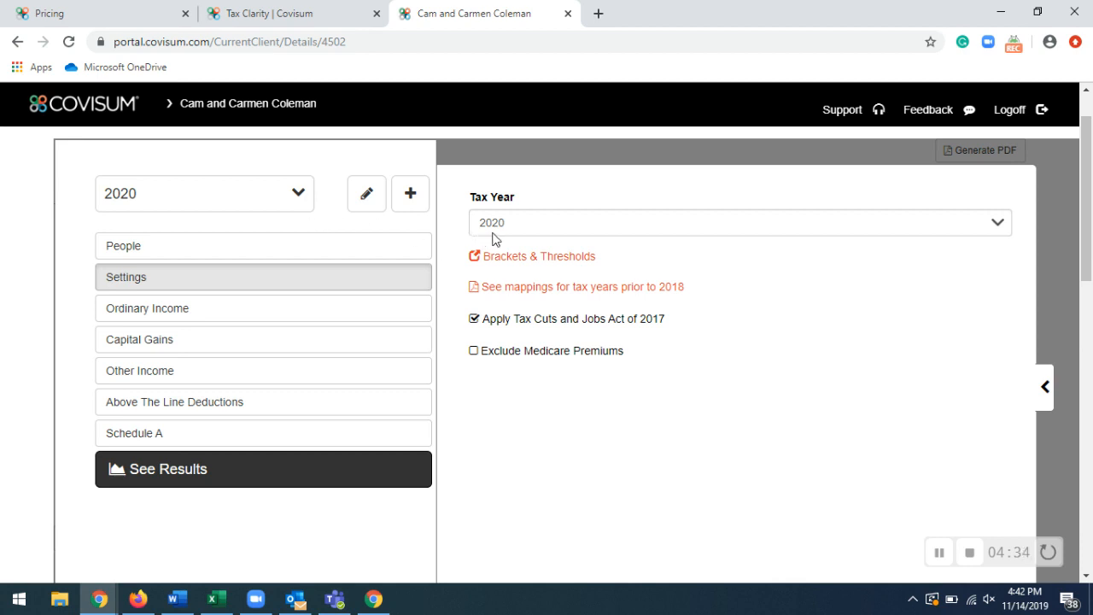
mouse_move(879, 400)
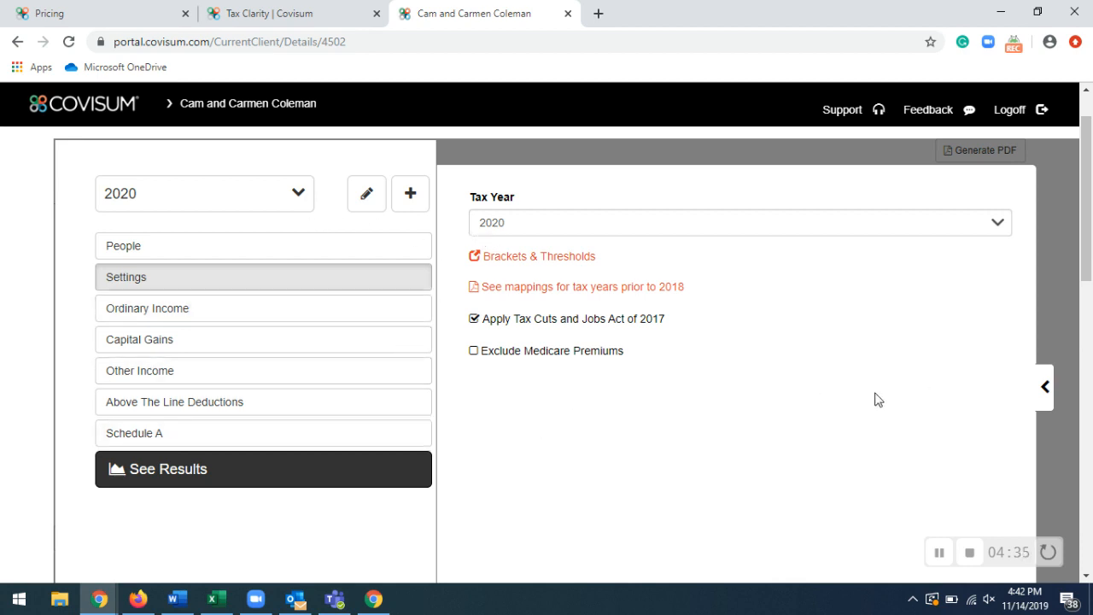
mouse_move(1049, 398)
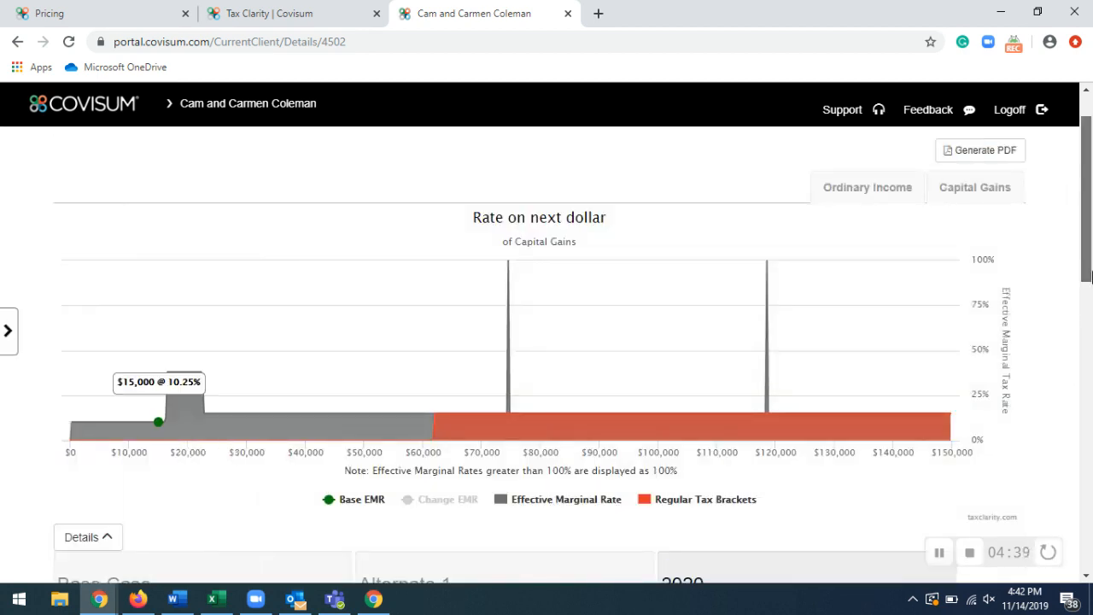
scroll(down, 3)
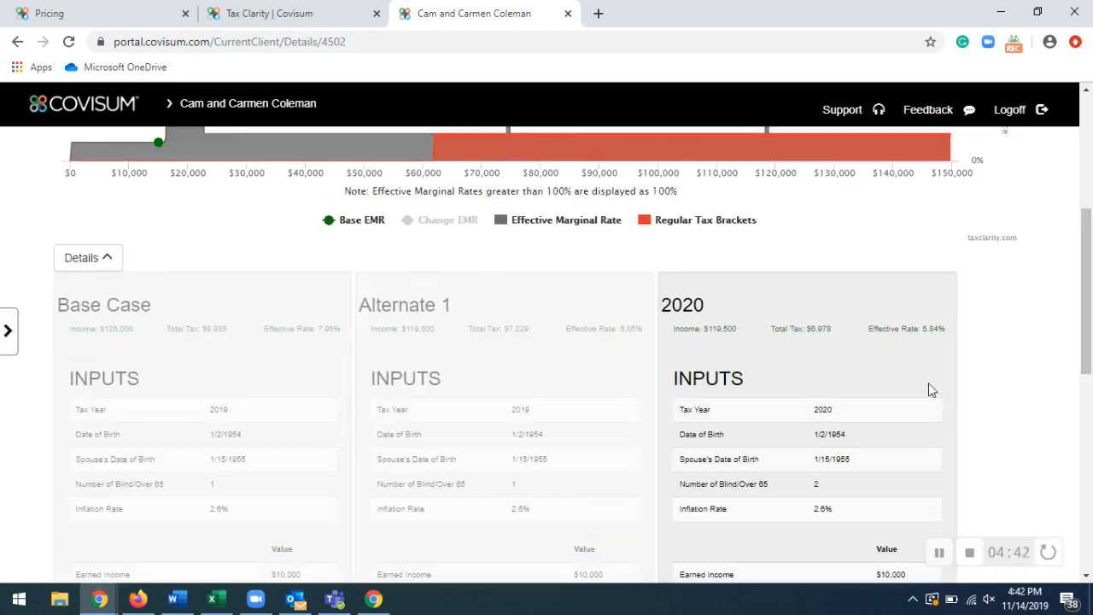
scroll(down, 3)
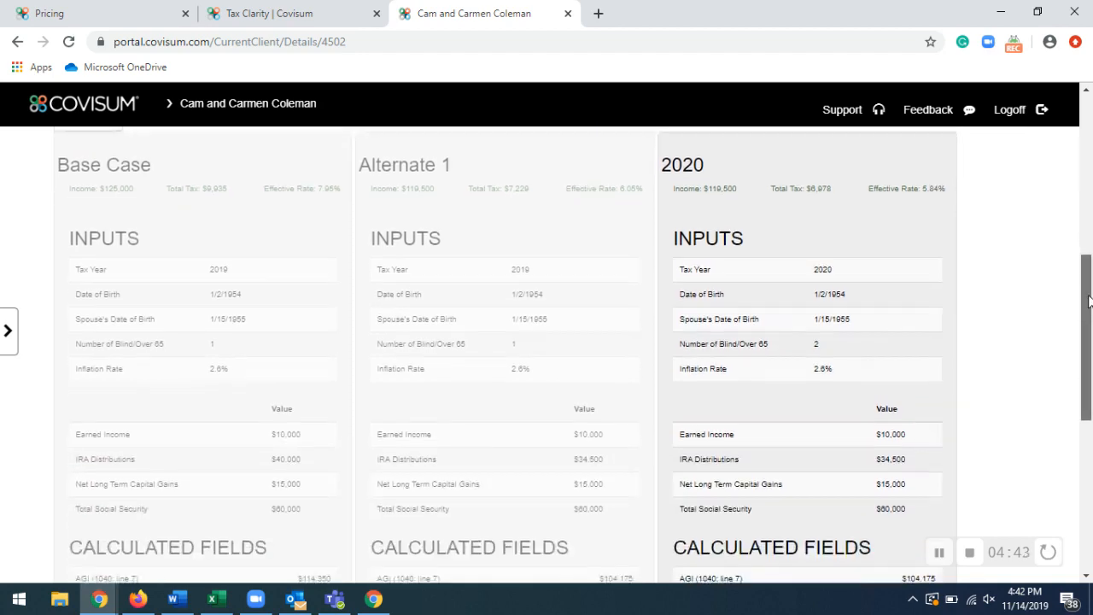
scroll(down, 3)
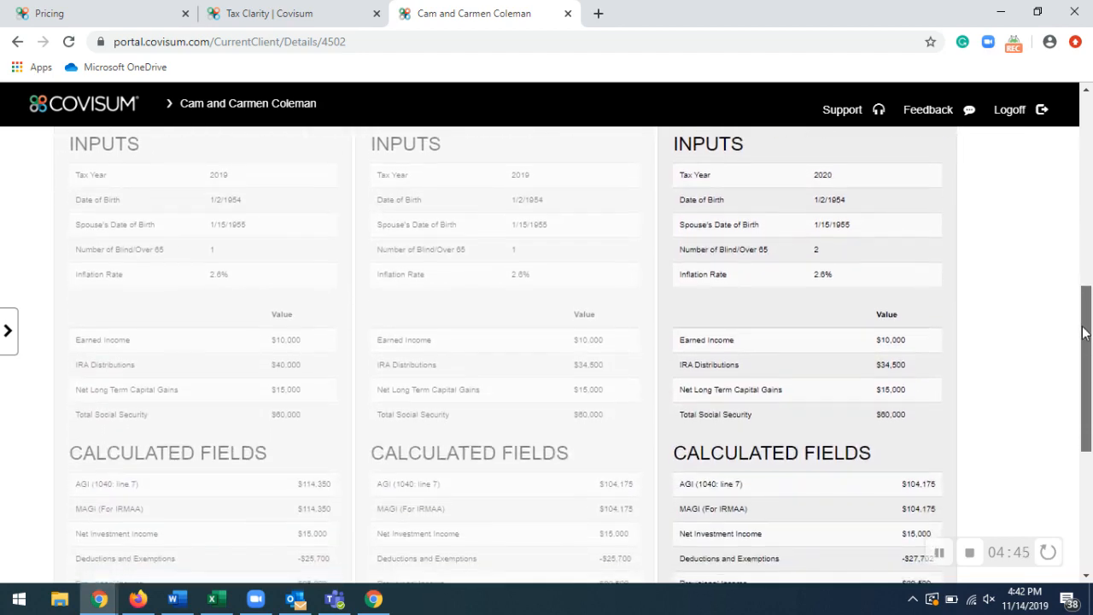
scroll(down, 3)
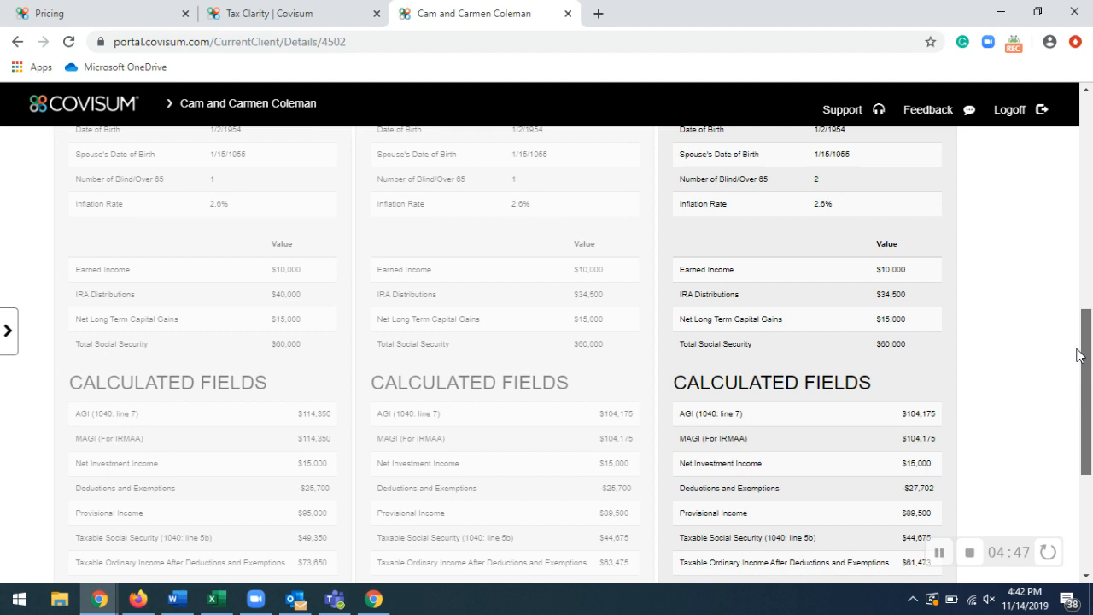
scroll(down, 3)
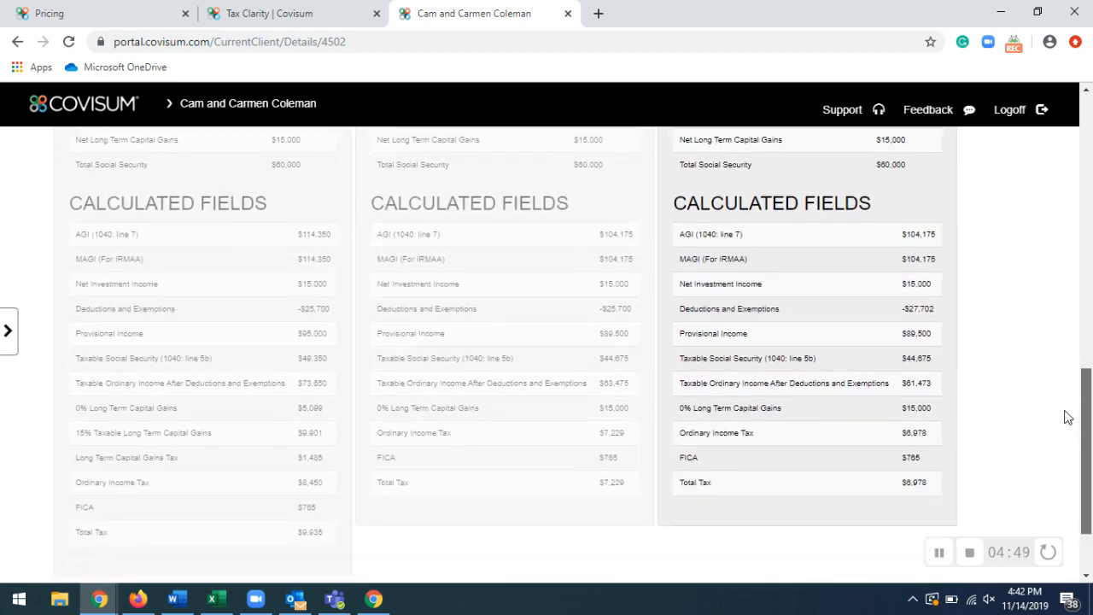
scroll(down, 3)
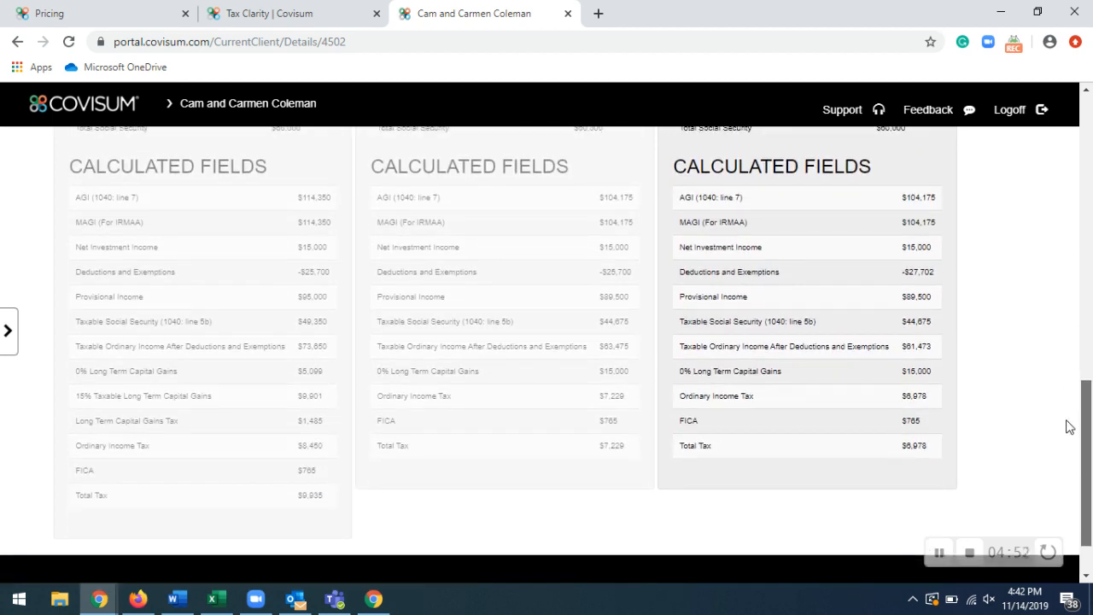
scroll(up, 3)
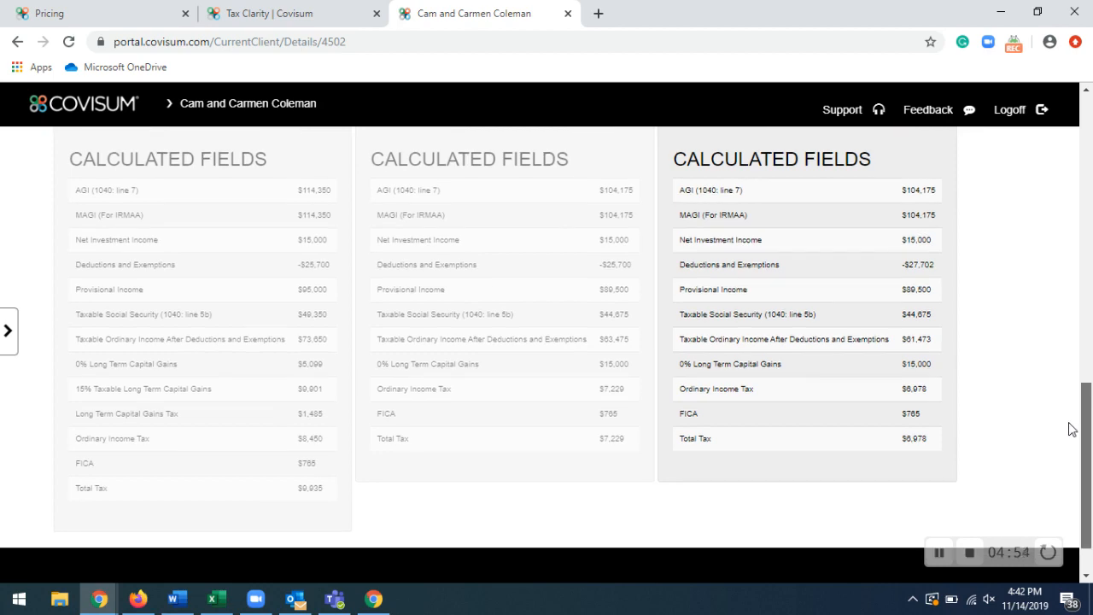
scroll(up, 3)
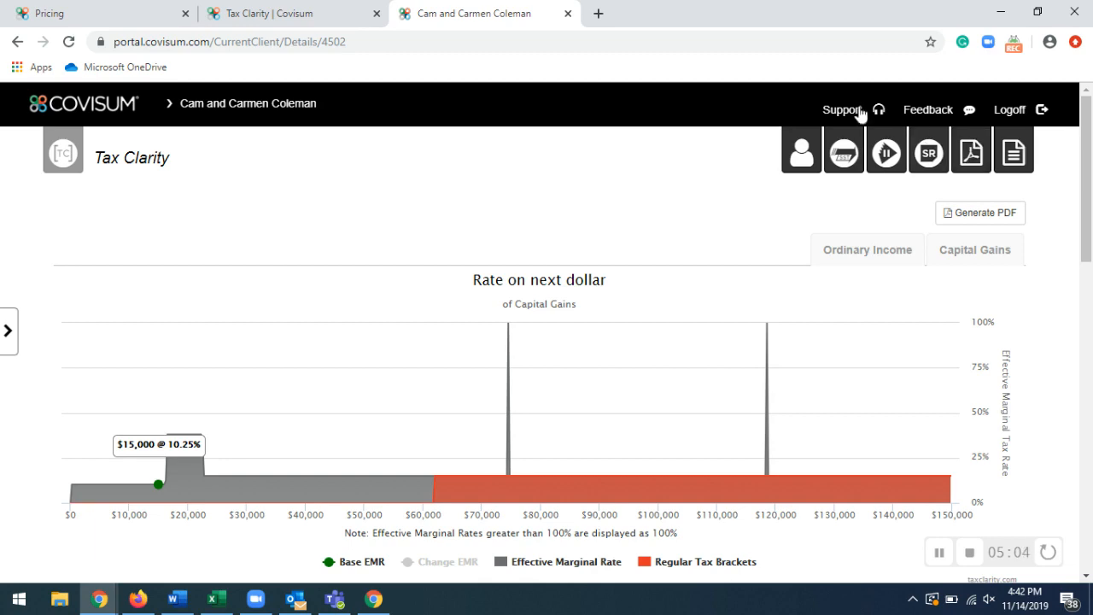
Submit the case through Support and confirm the case submission
click(842, 109)
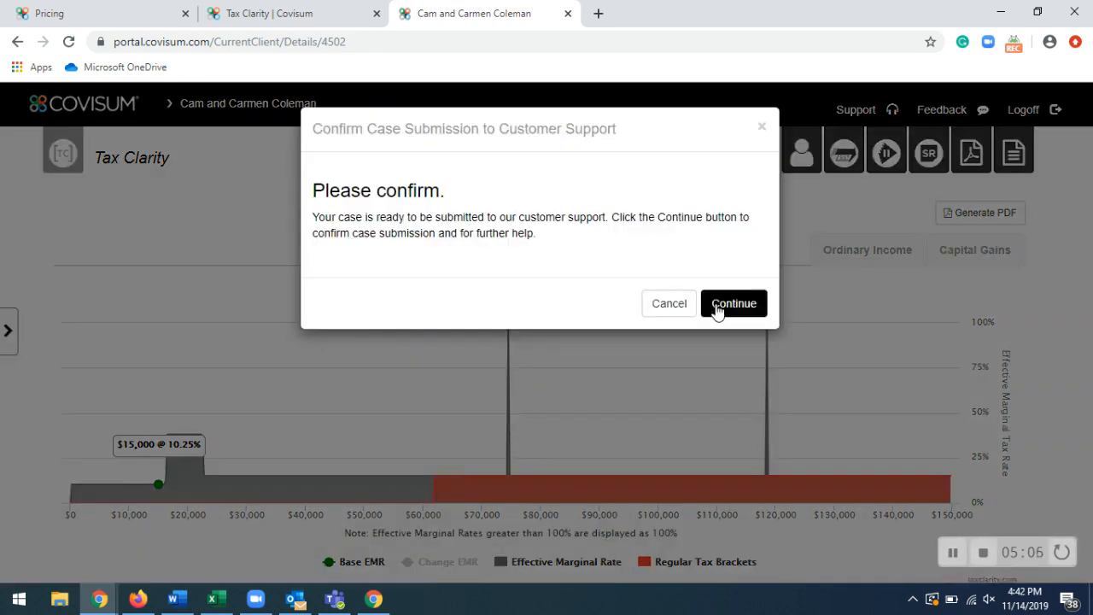
click(732, 304)
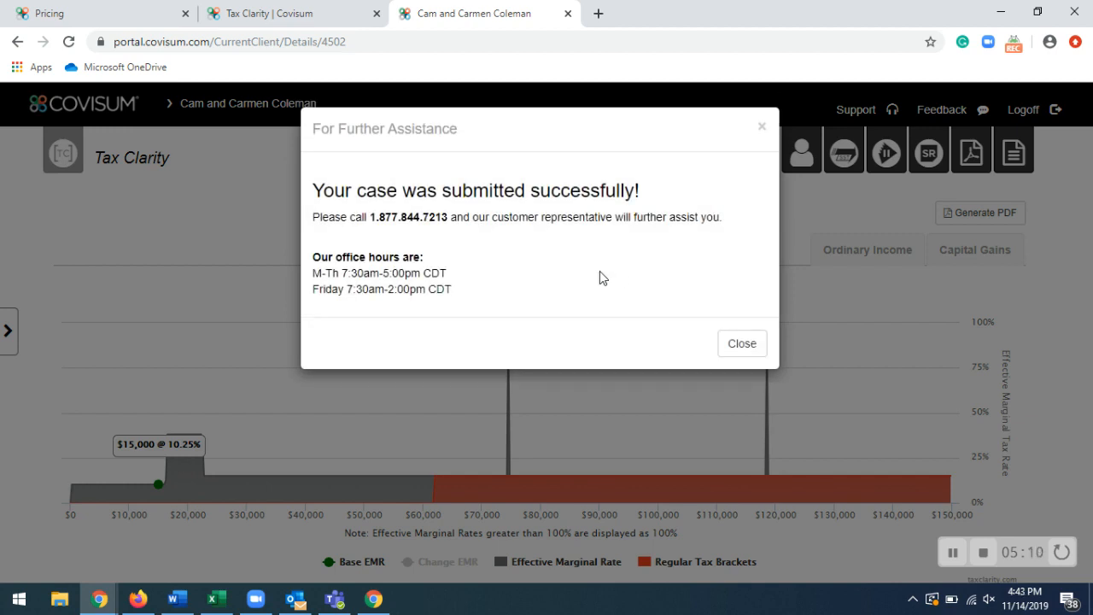
mouse_move(720, 349)
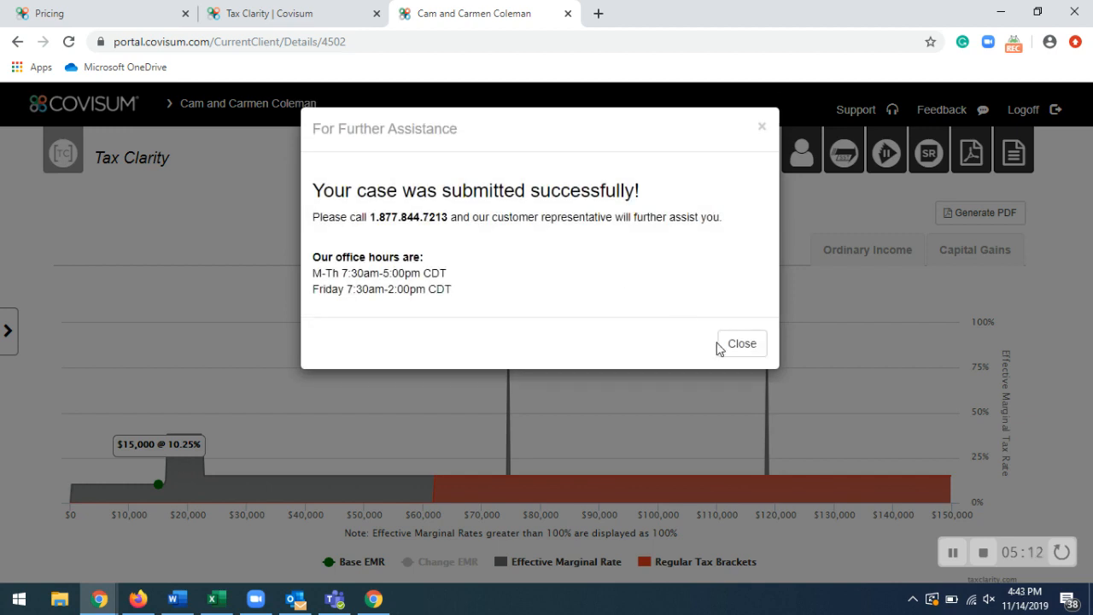
mouse_move(503, 274)
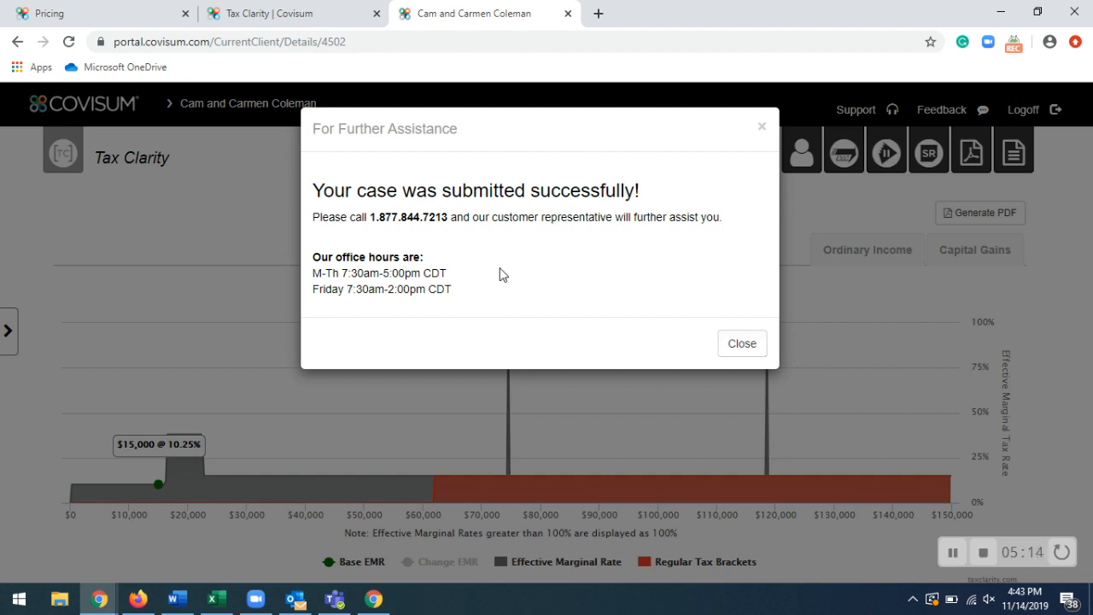
mouse_move(387, 235)
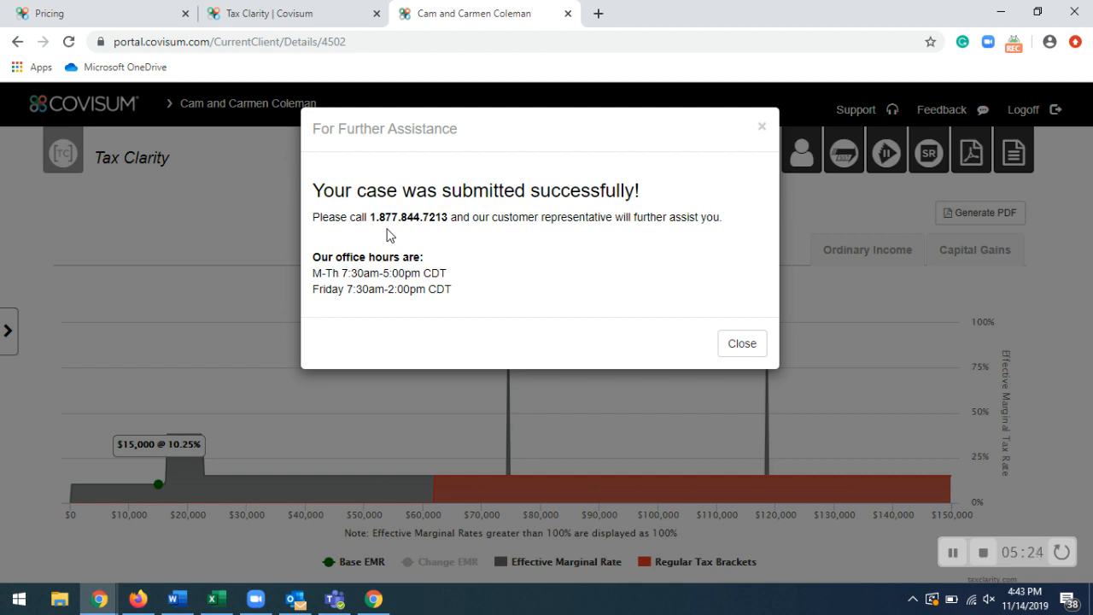
mouse_move(896, 542)
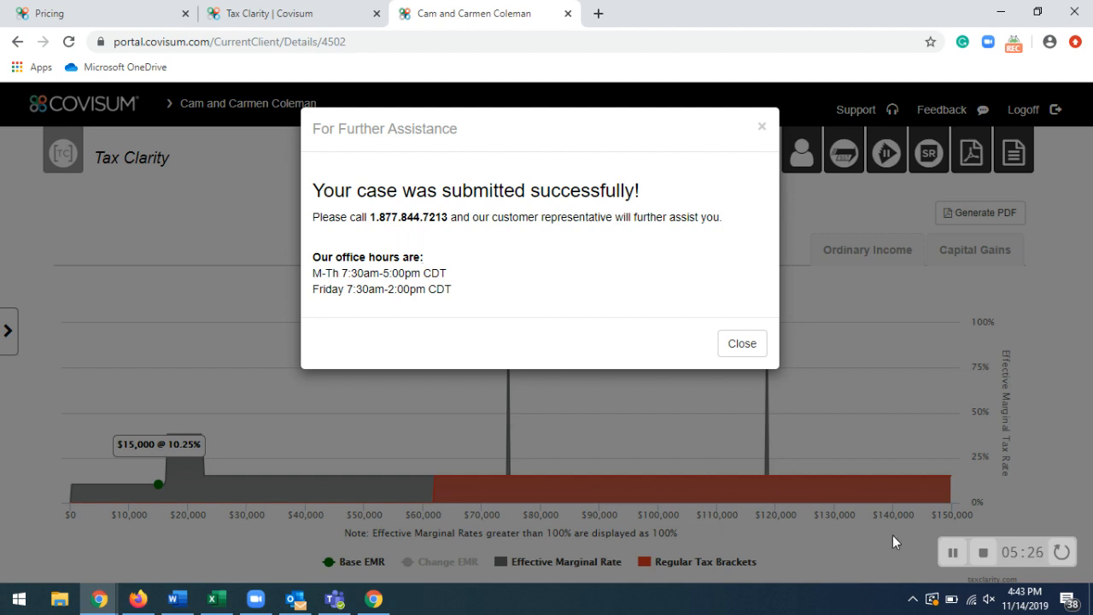